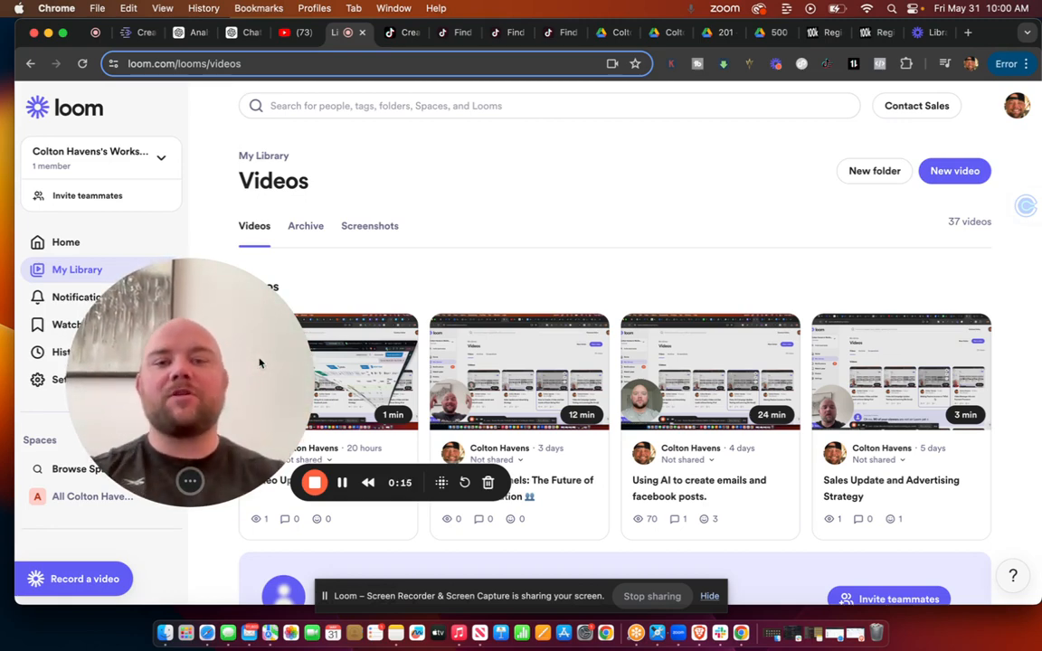
mouse_move(307, 256)
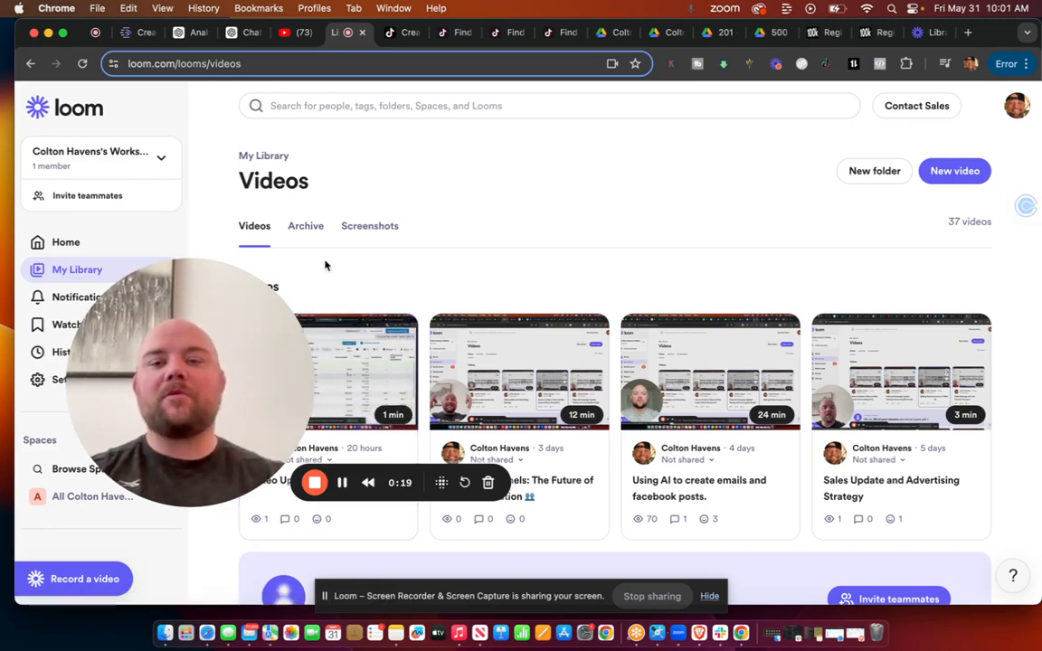
Switch to the fitness search results and scroll through the video grid.
click(449, 33)
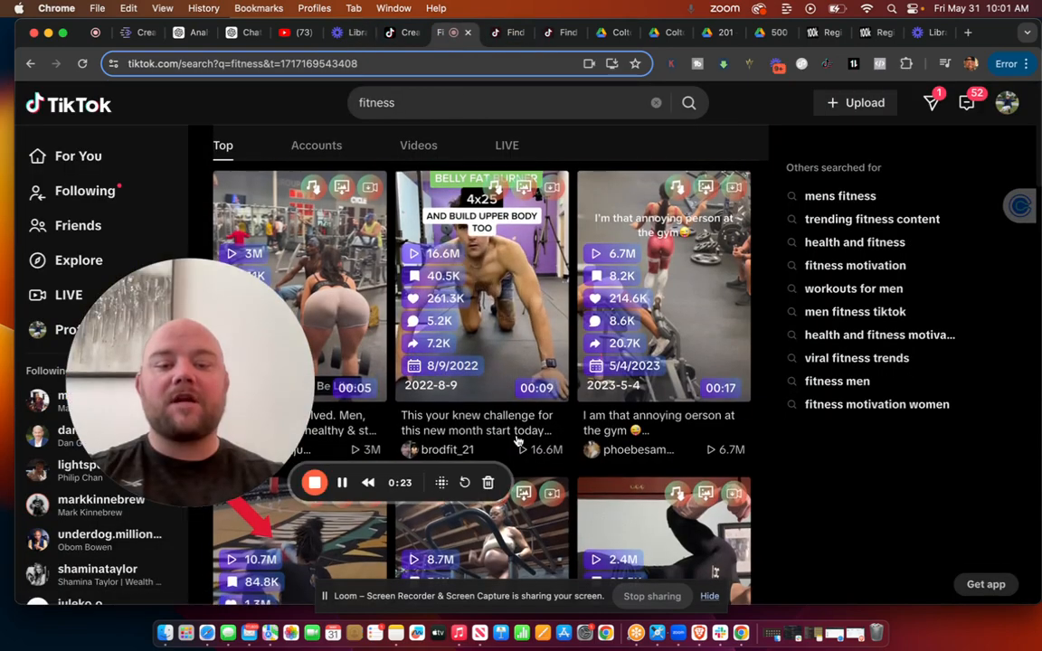
scroll(down, 3)
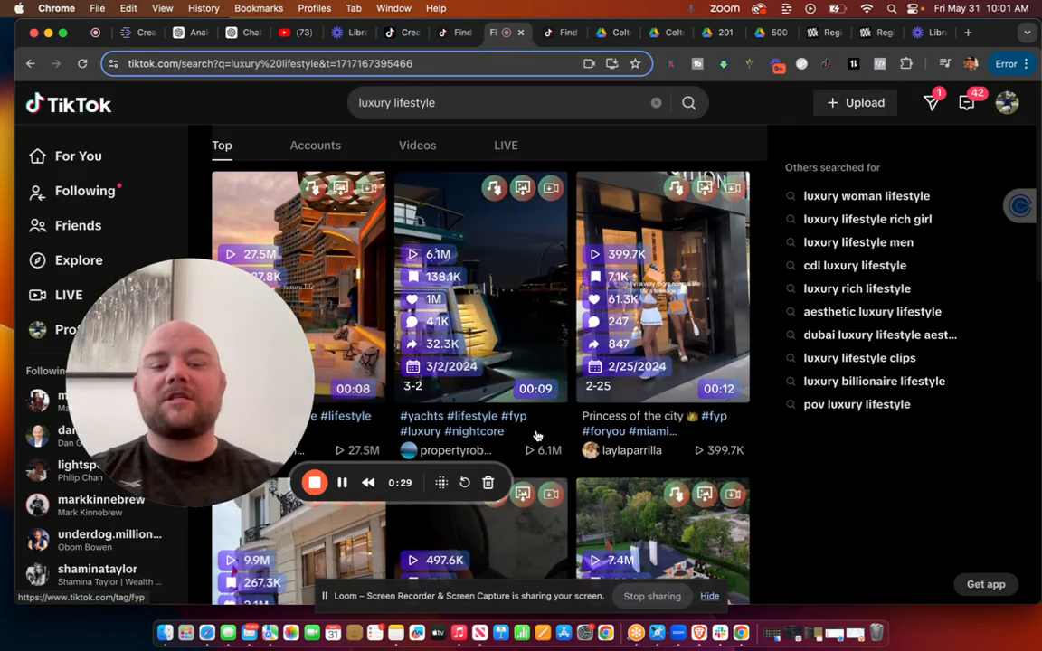
scroll(down, 3)
text(motvation)
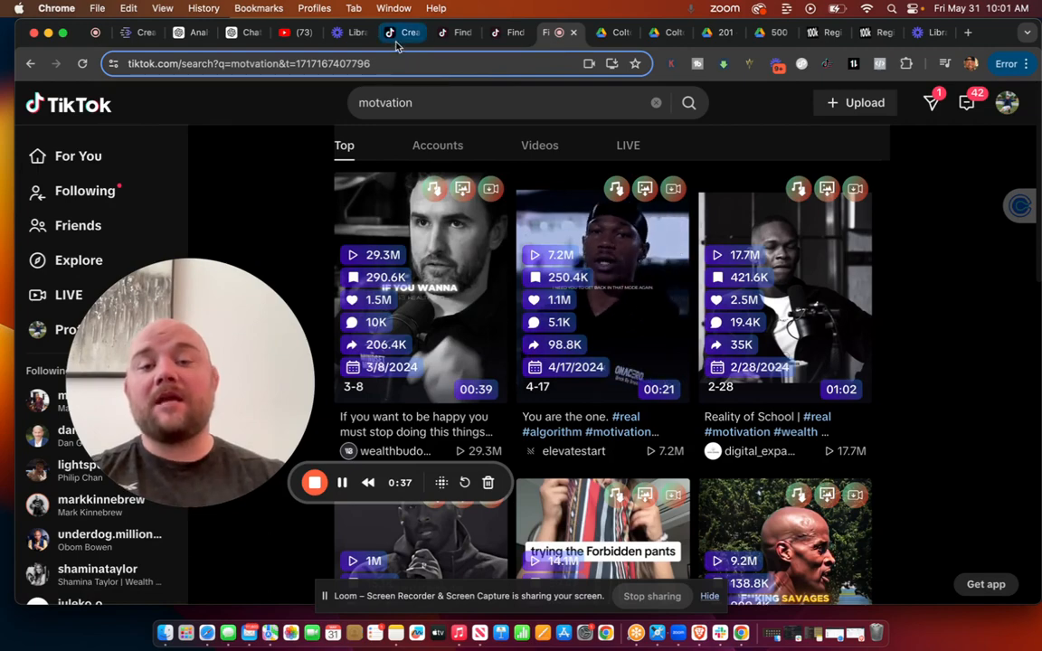
Open the Creator Rewards Program help page and scroll to its eligibility criteria, such as 10,000 followers.
click(402, 33)
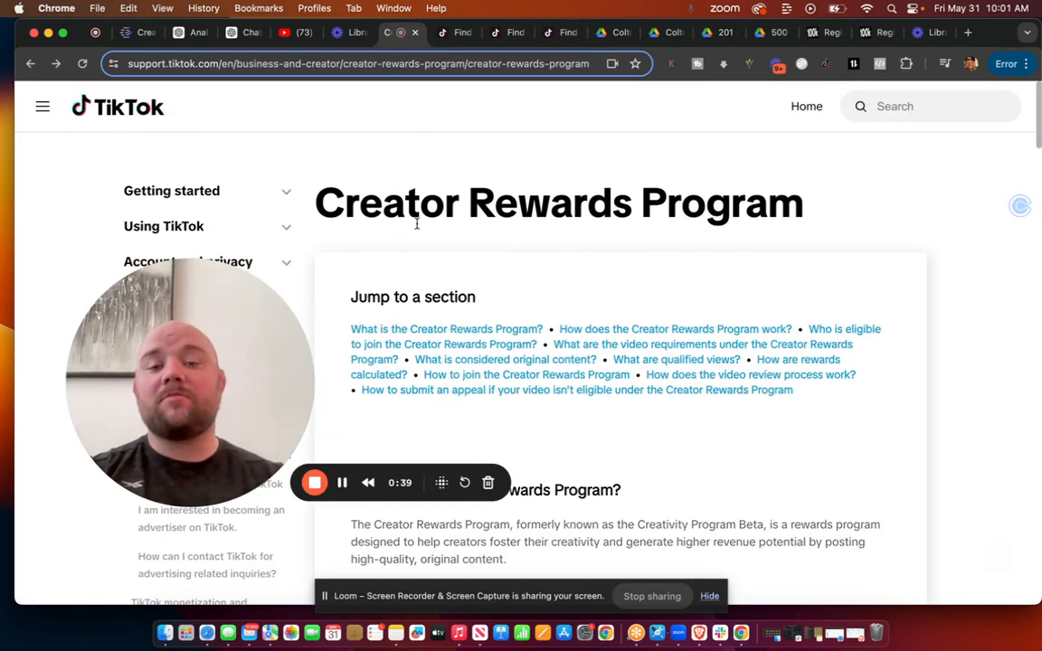
scroll(down, 3)
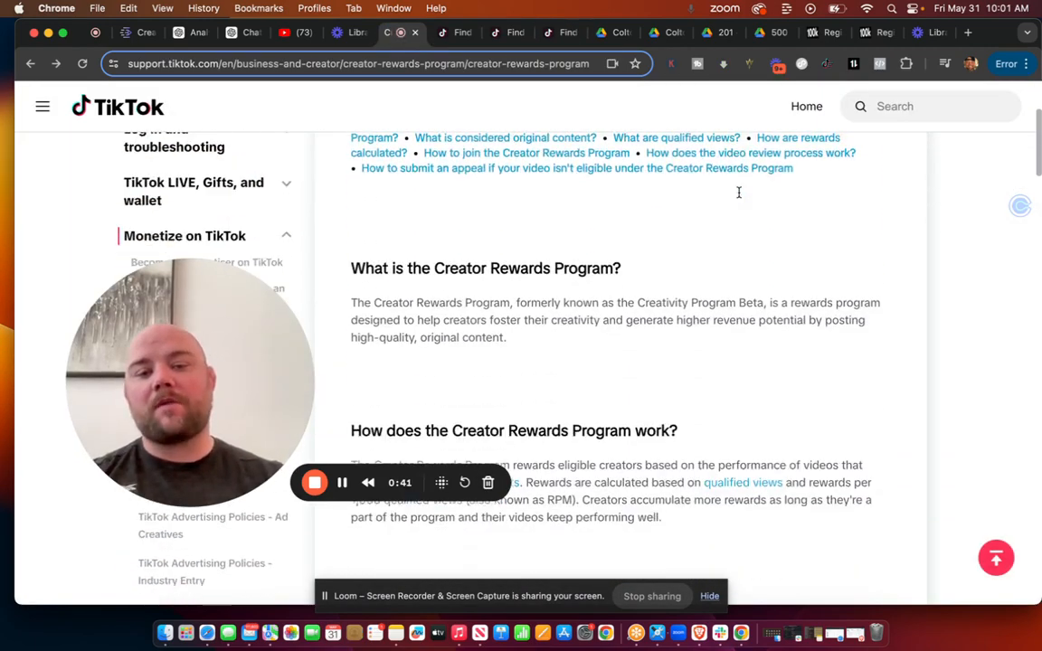
scroll(down, 3)
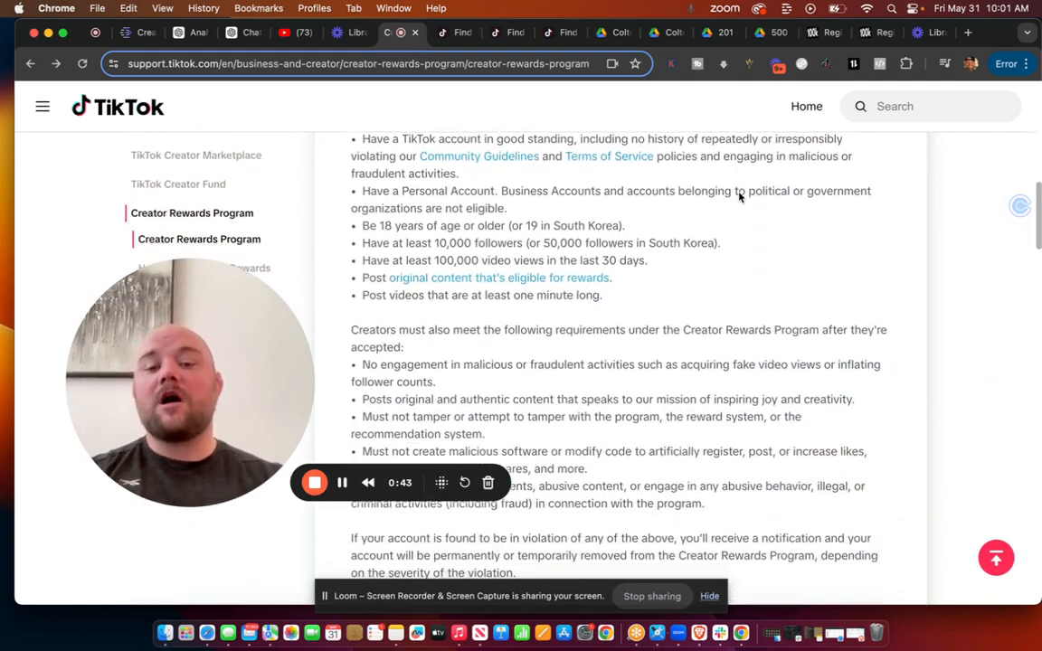
scroll(down, 3)
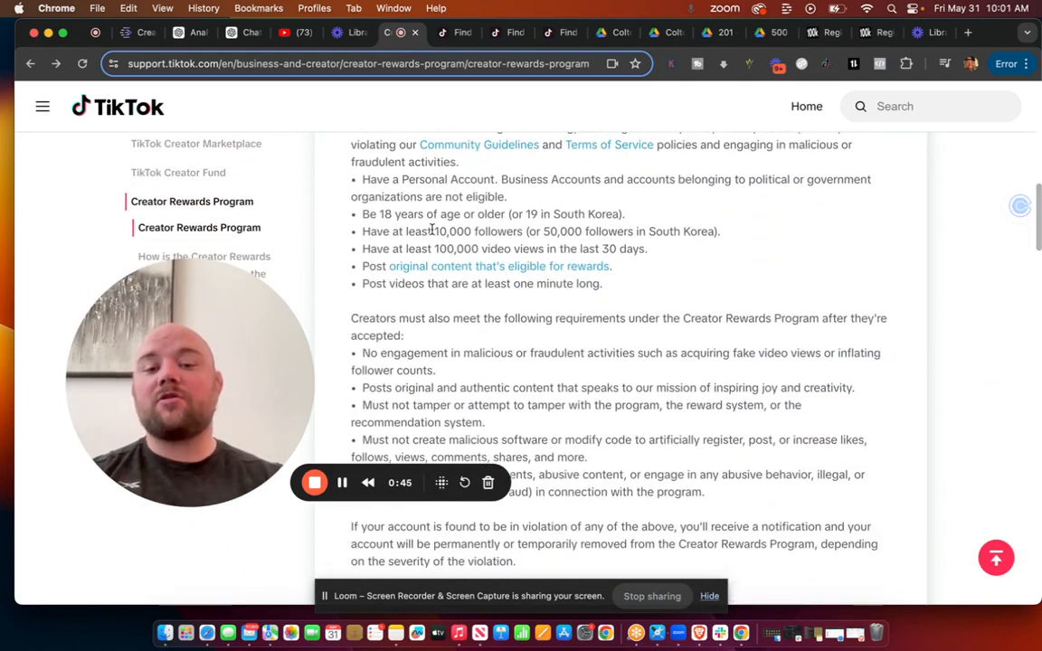
mouse_move(653, 253)
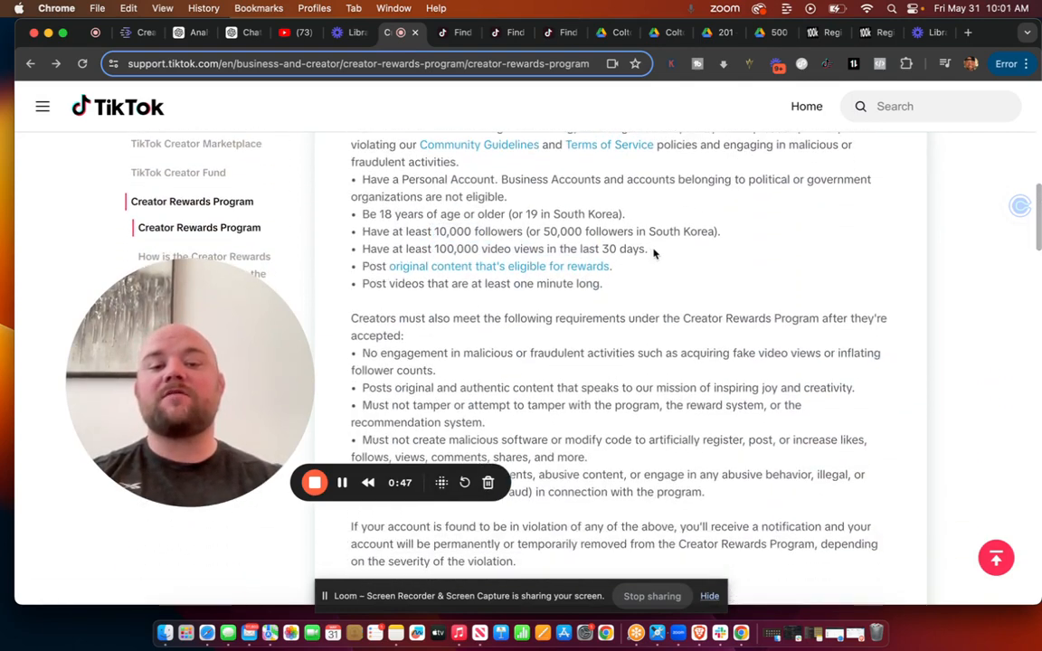
drag(435, 249, 647, 249)
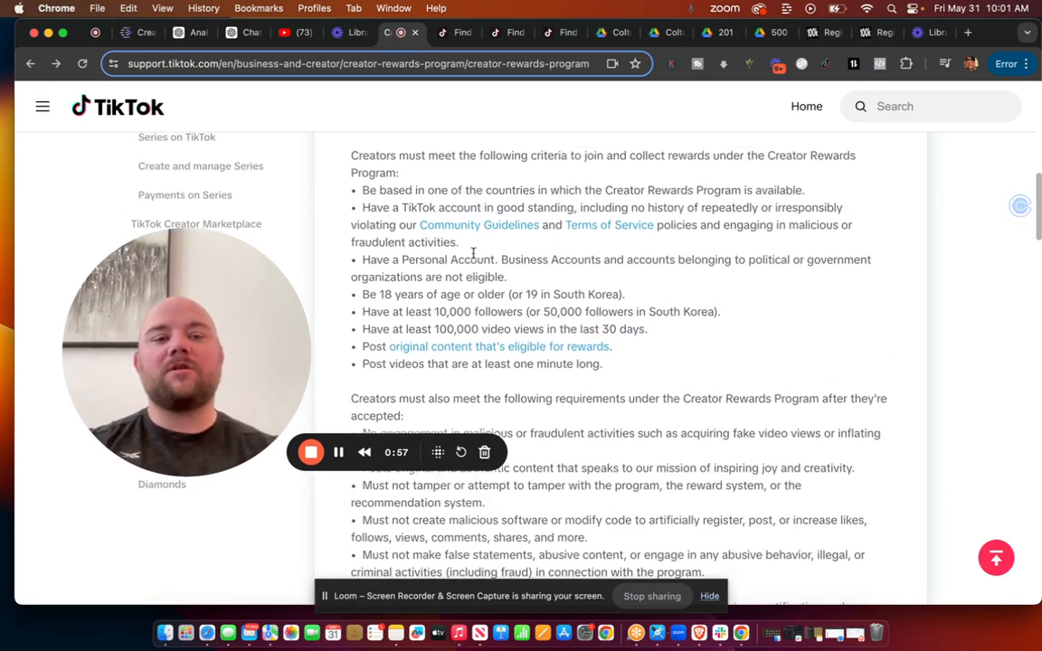
scroll(down, 3)
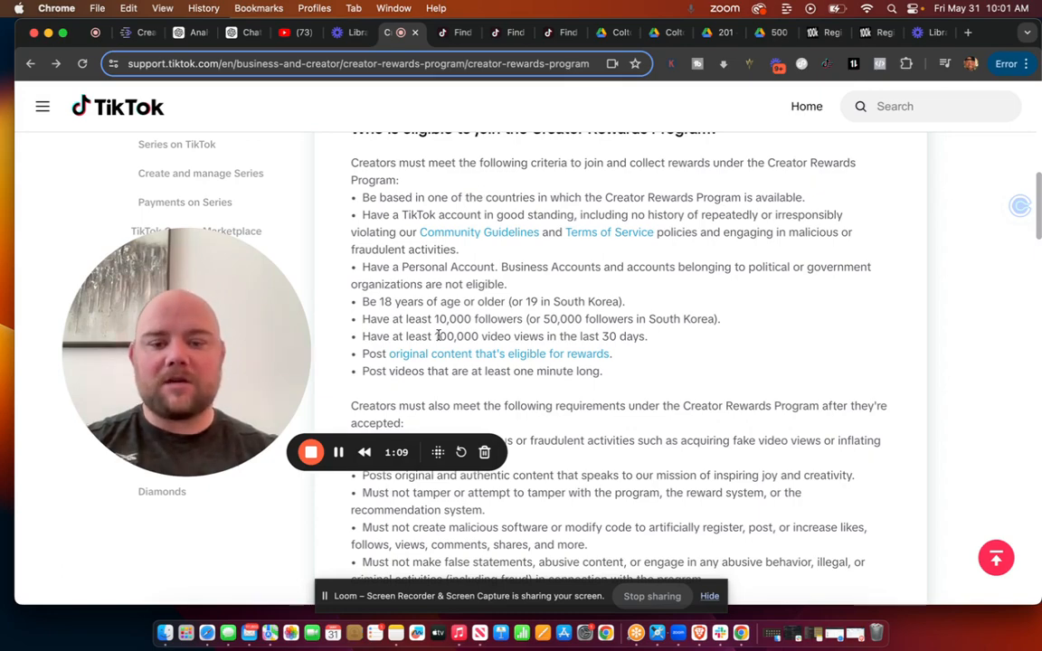
Scroll to the video requirements: one-minute length and 1,000 qualified views.
scroll(down, 3)
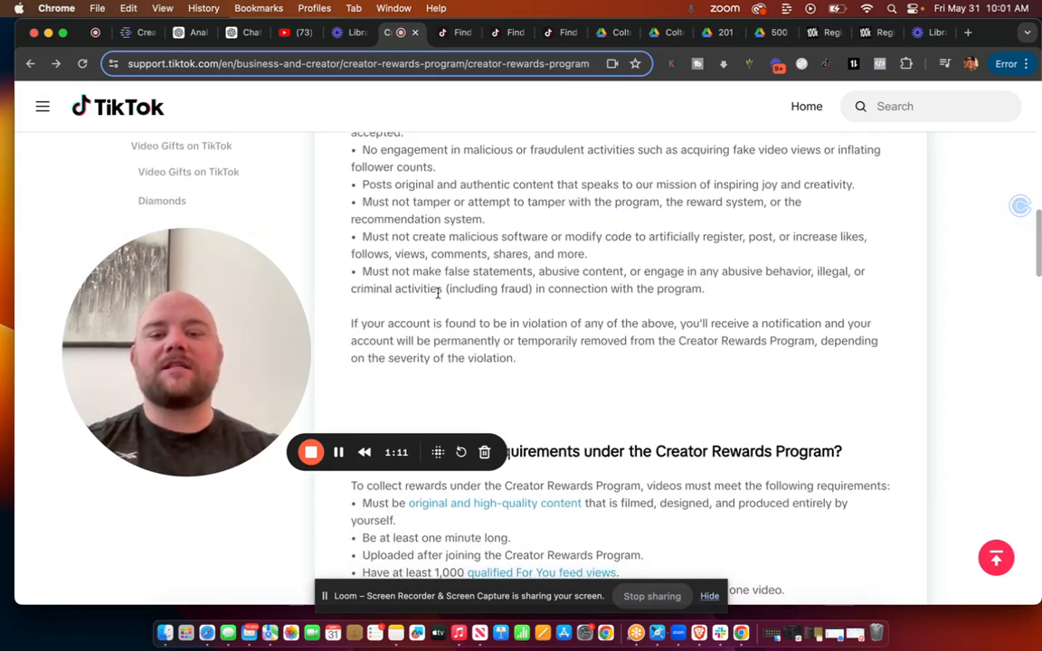
scroll(down, 3)
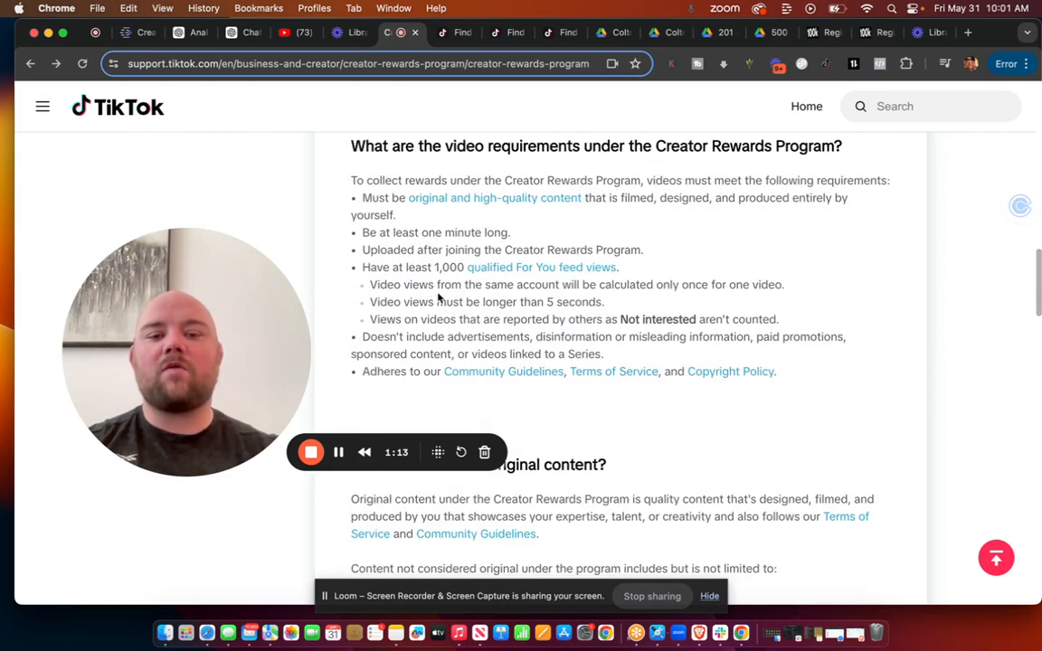
mouse_move(449, 277)
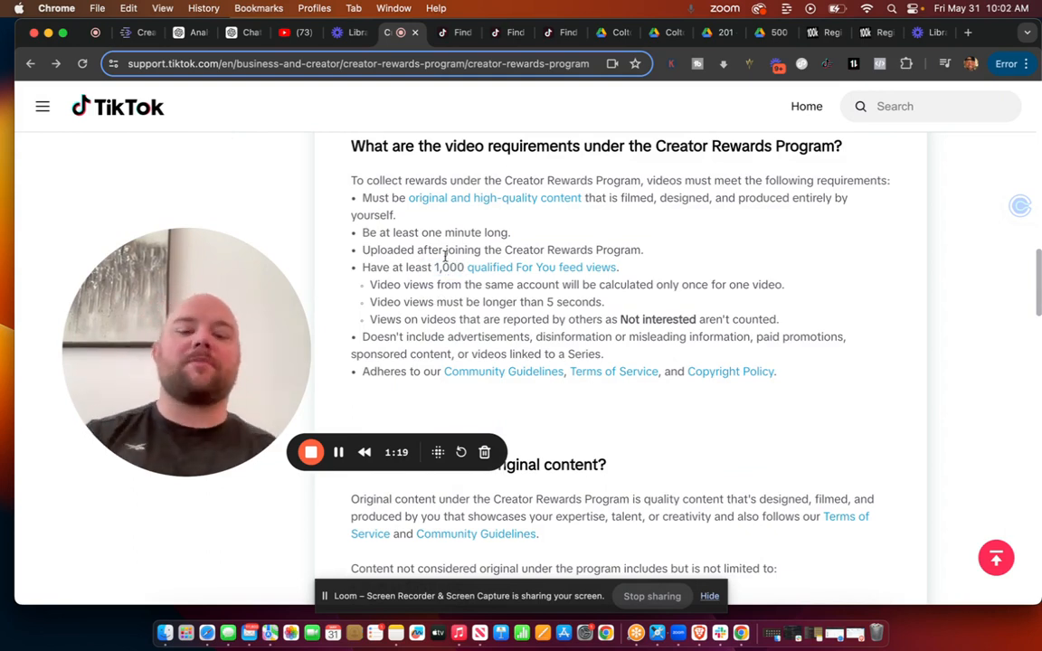
scroll(down, 3)
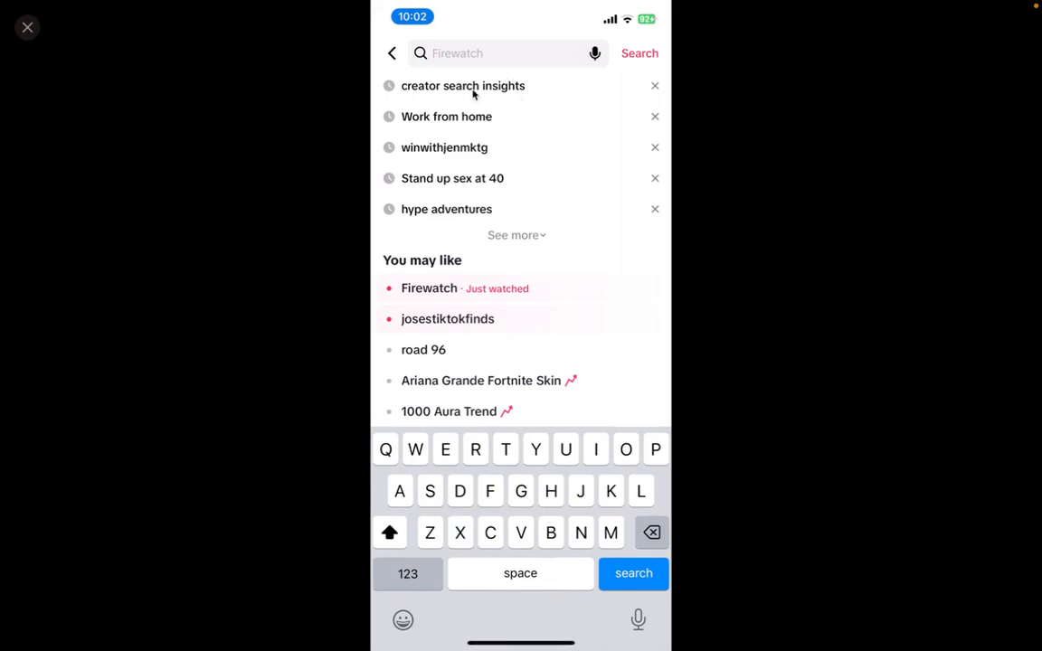
Search 'creator search insights' on the iPhone and view the Creator Search Insights tool.
click(462, 85)
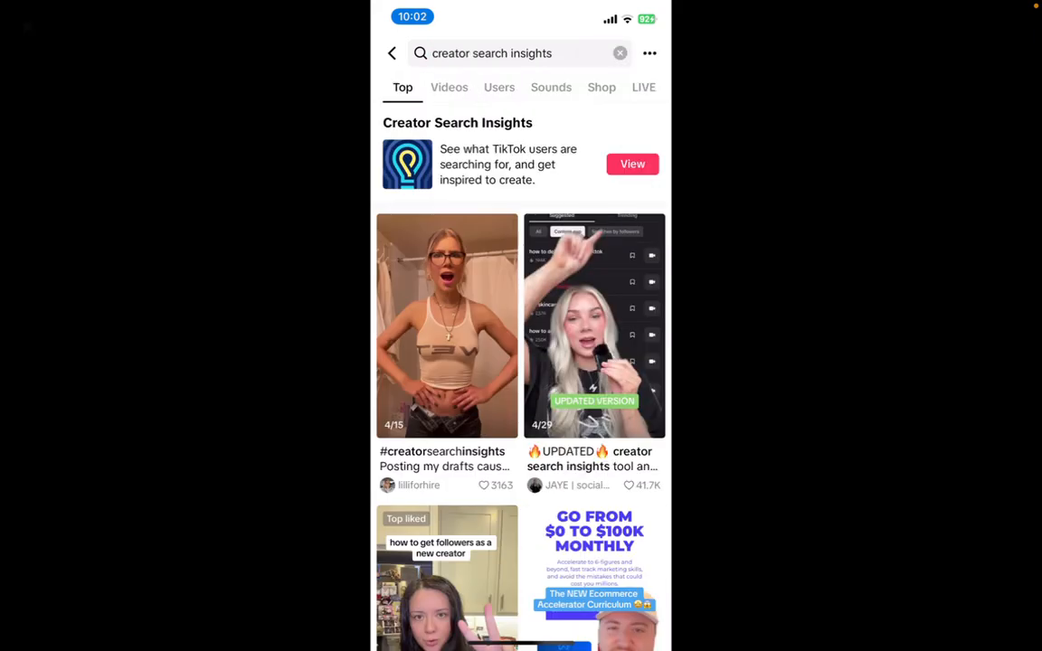
click(502, 52)
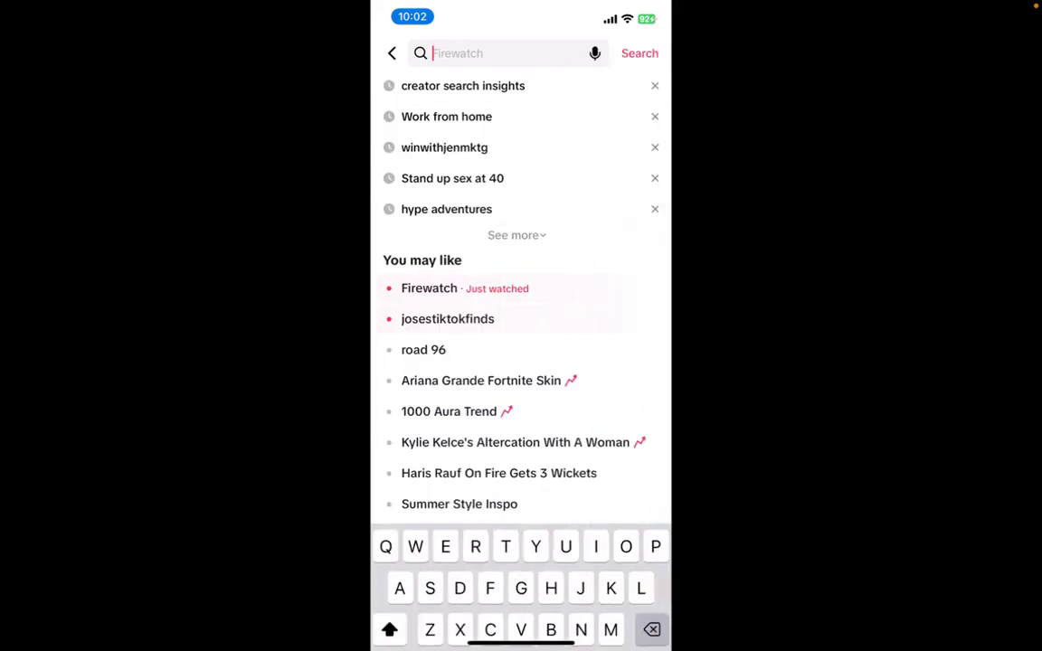
click(462, 85)
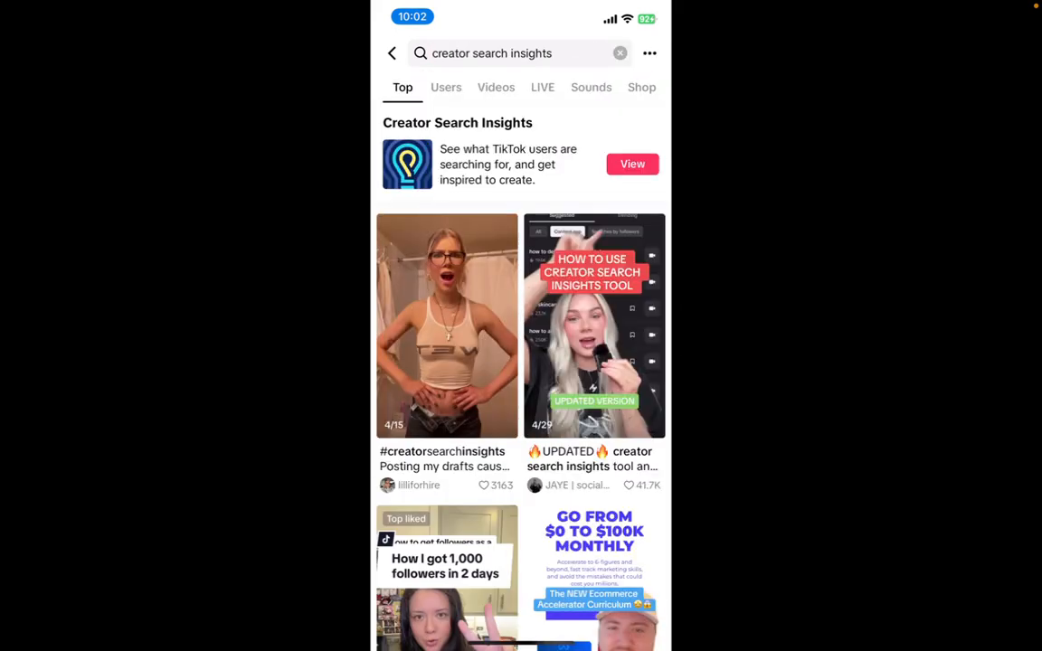
click(632, 164)
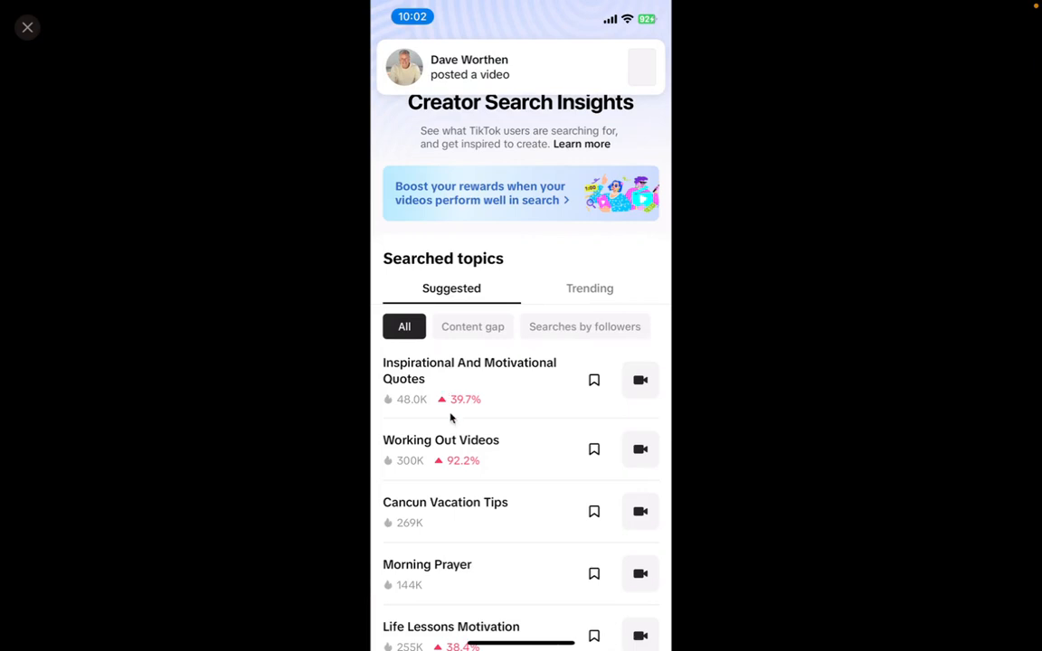
Browse the Suggested searched topics, like Working Out Videos (300K, up 92.2%) and Morning Prayer.
scroll(down, 3)
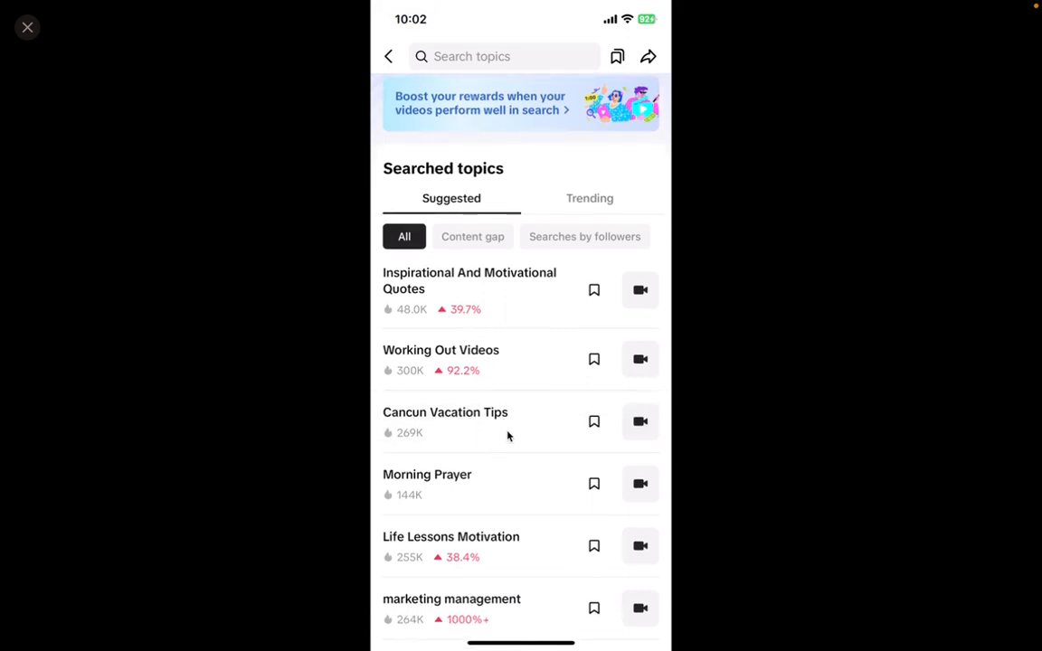
mouse_move(469, 389)
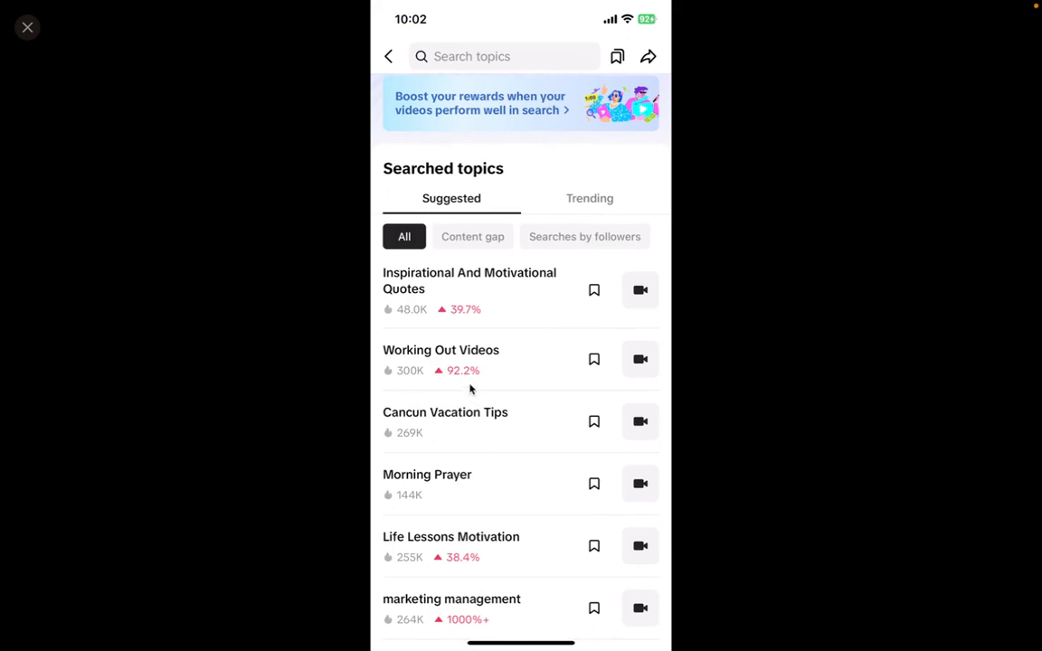
scroll(down, 3)
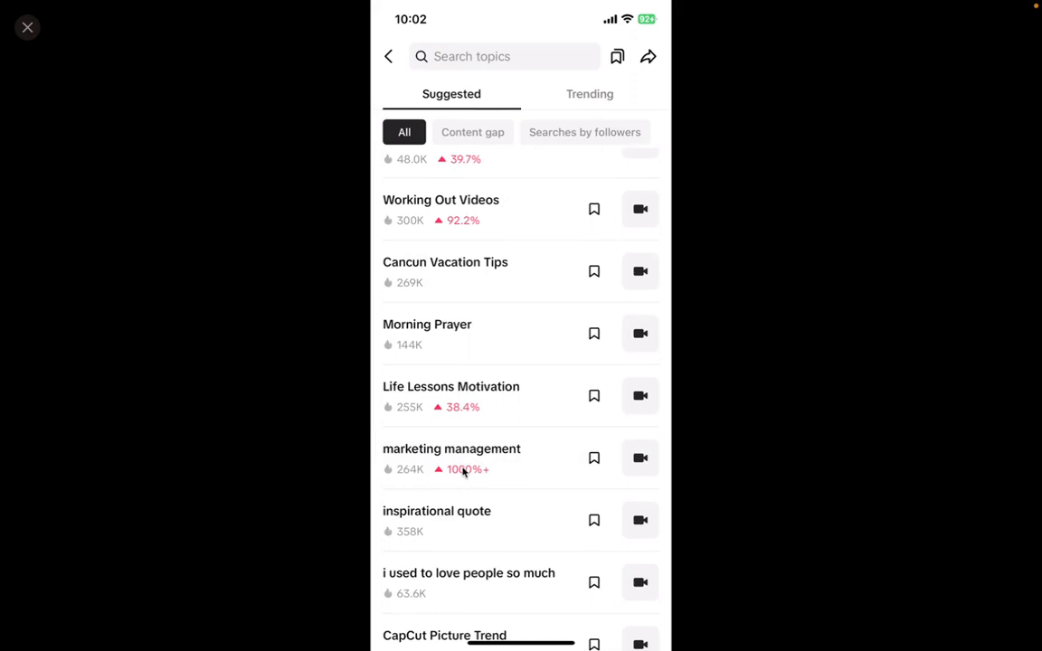
mouse_move(464, 473)
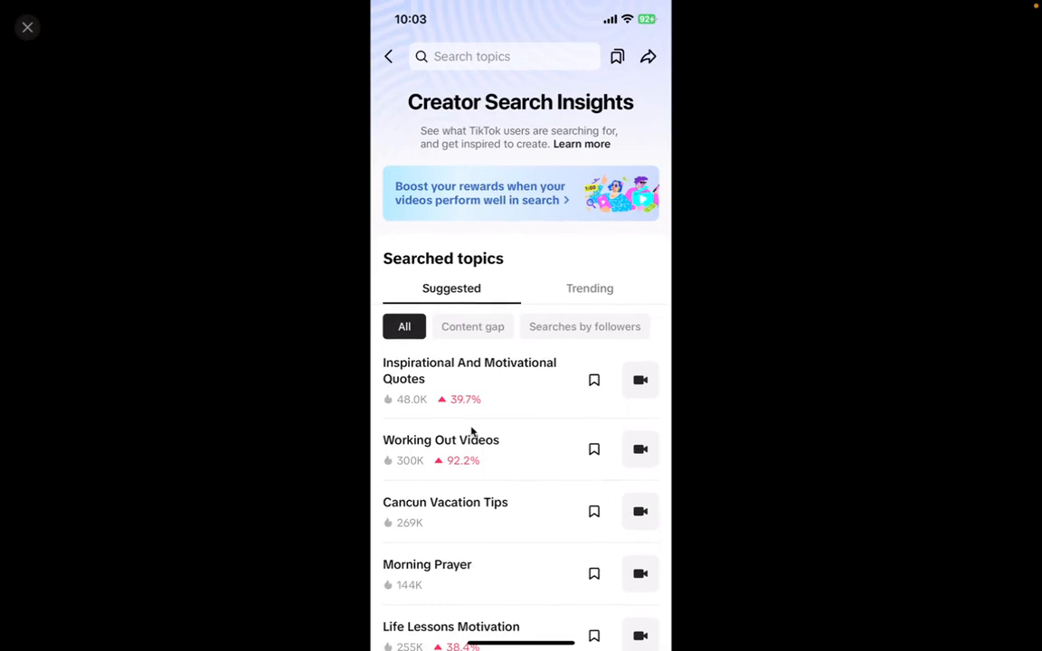
mouse_move(481, 337)
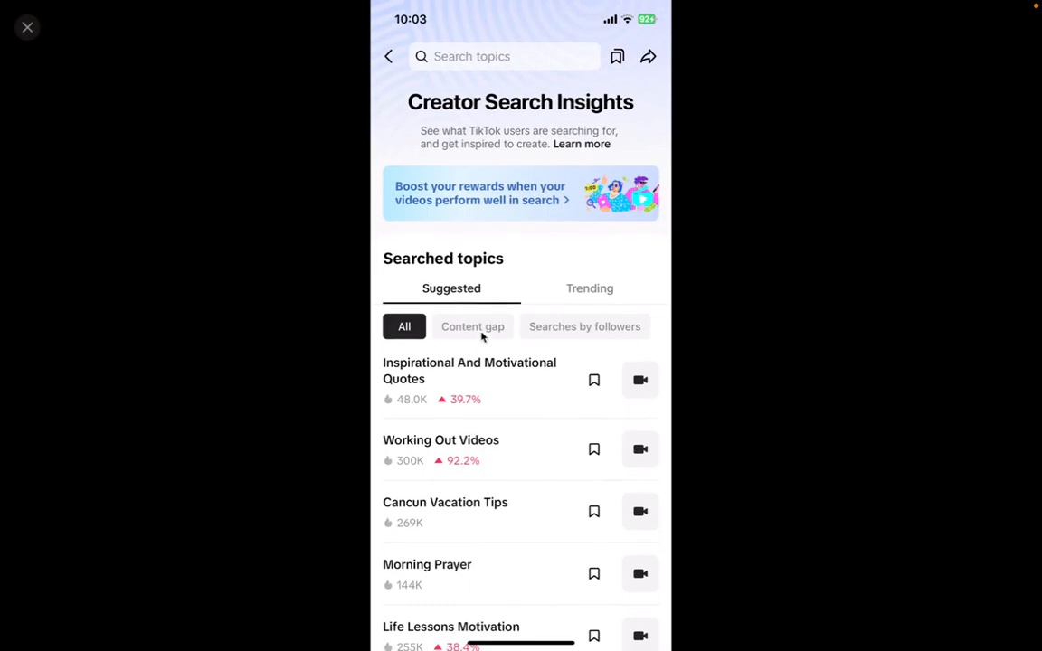
mouse_move(455, 414)
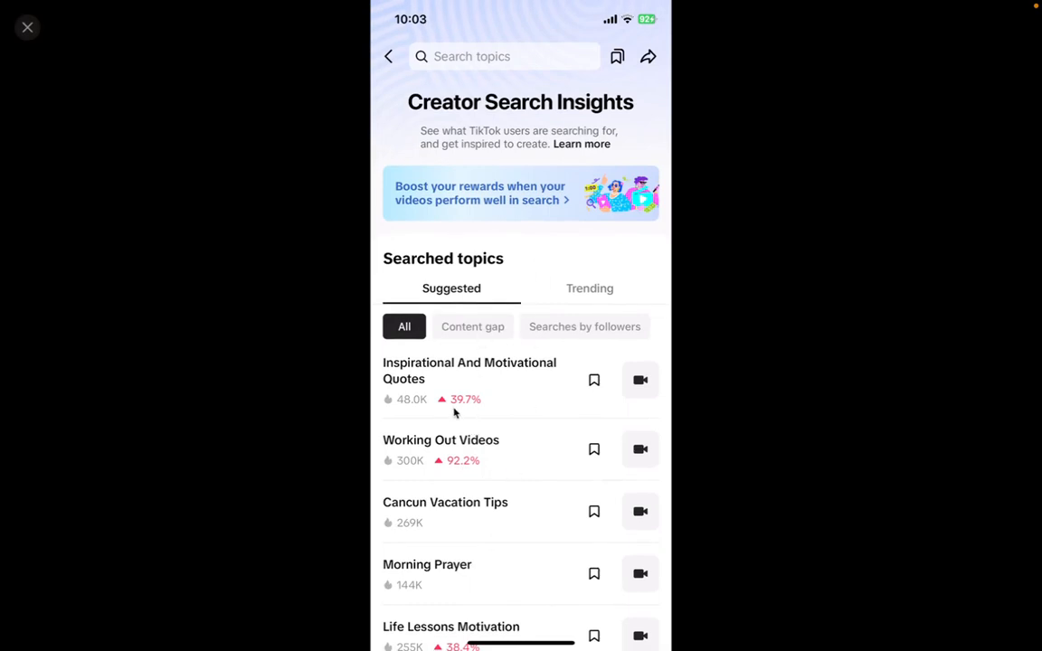
scroll(down, 3)
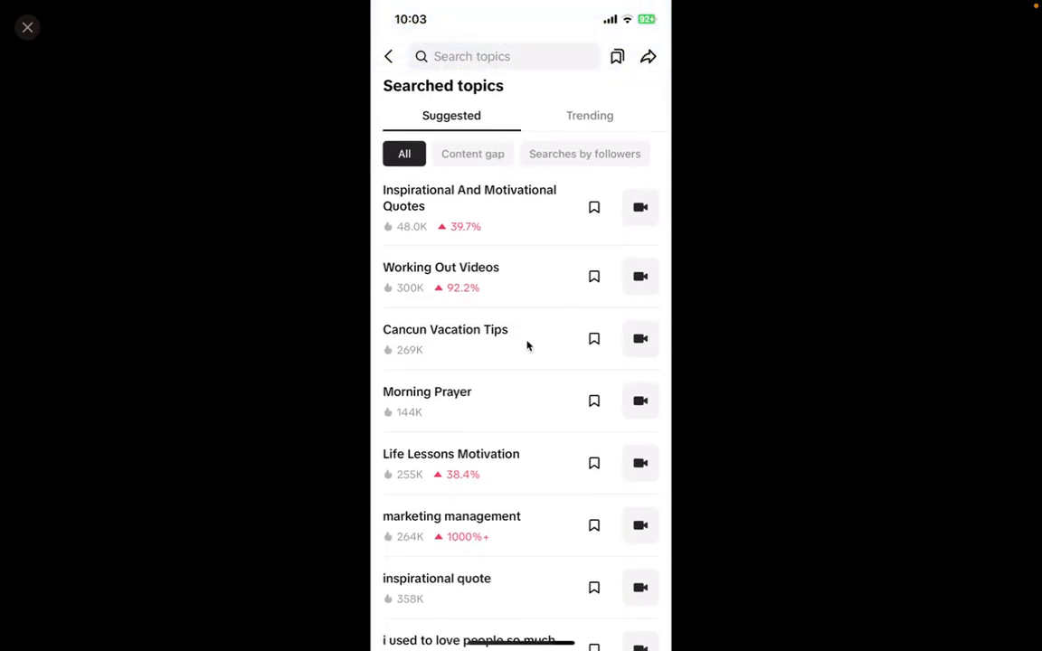
scroll(down, 3)
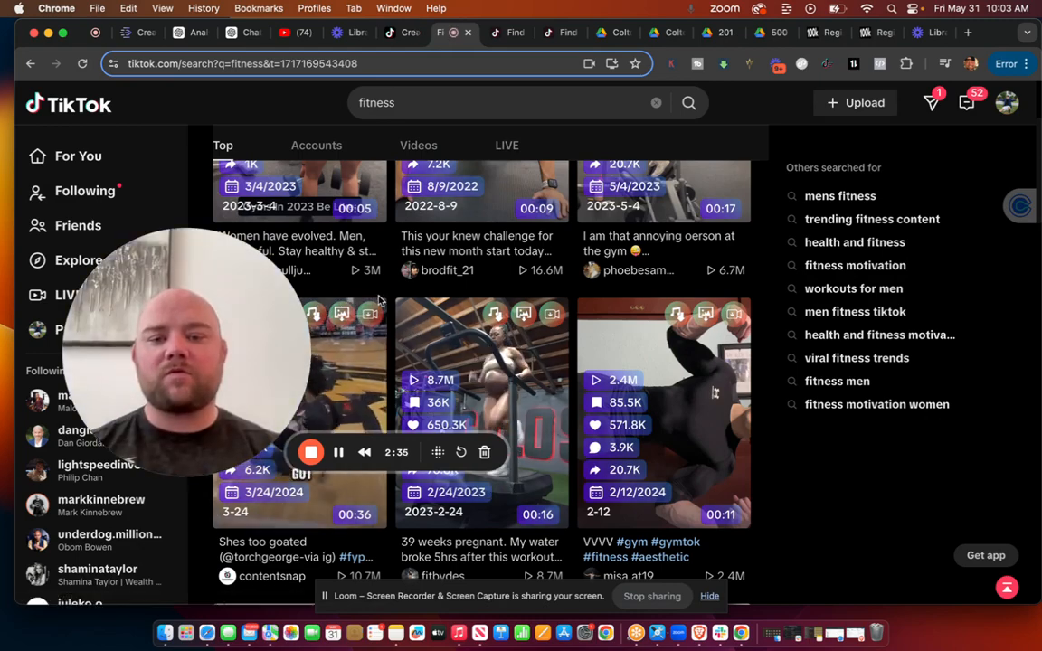
Scroll through the fitness search results grid.
scroll(down, 3)
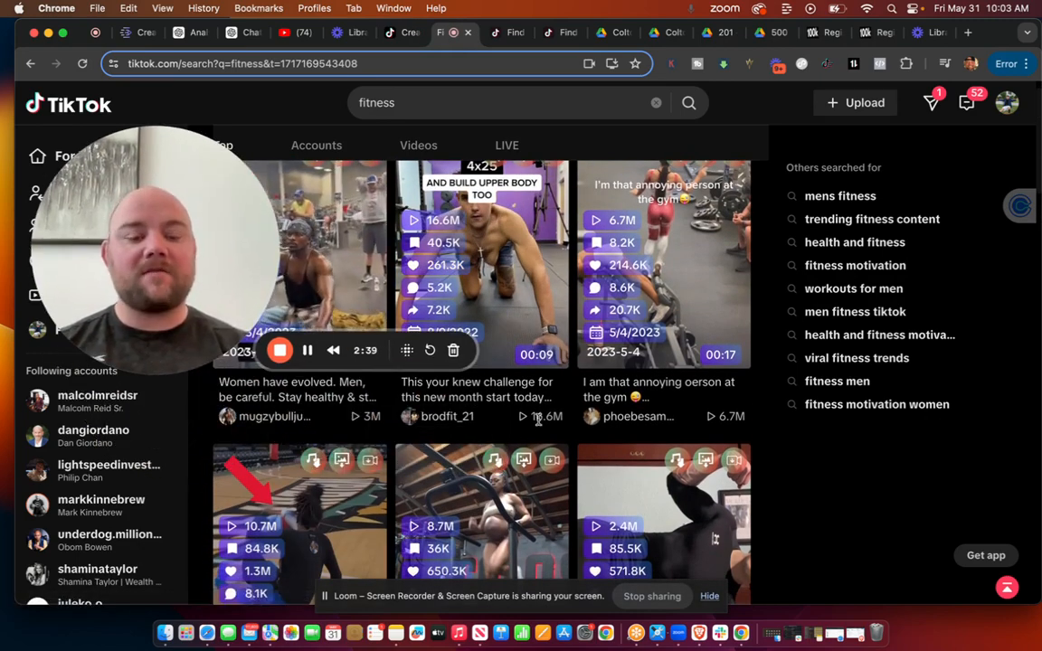
scroll(down, 3)
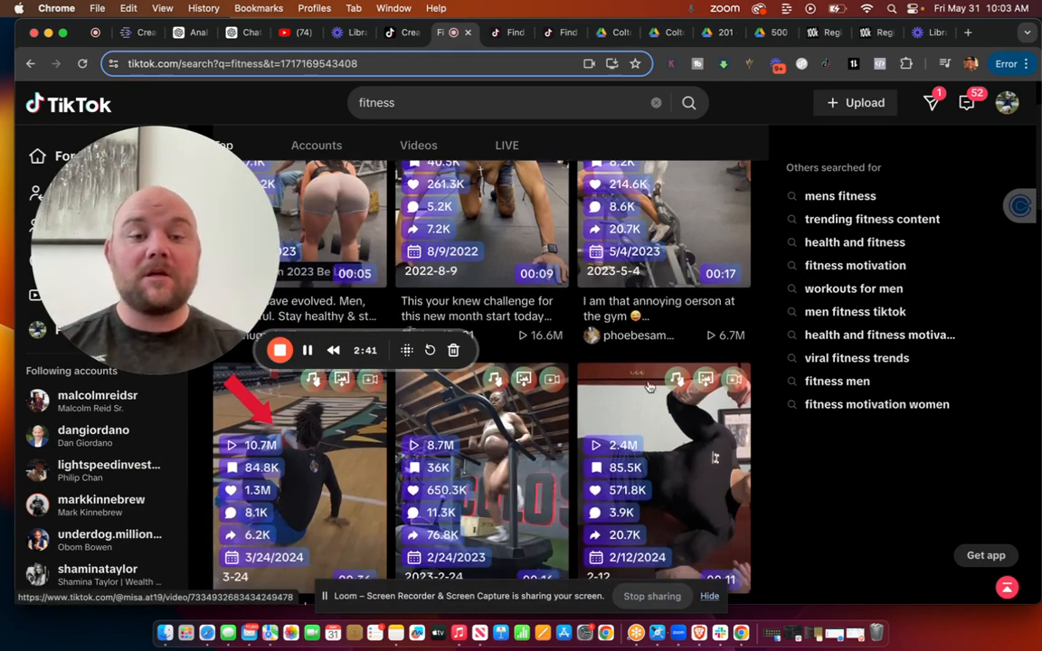
scroll(down, 3)
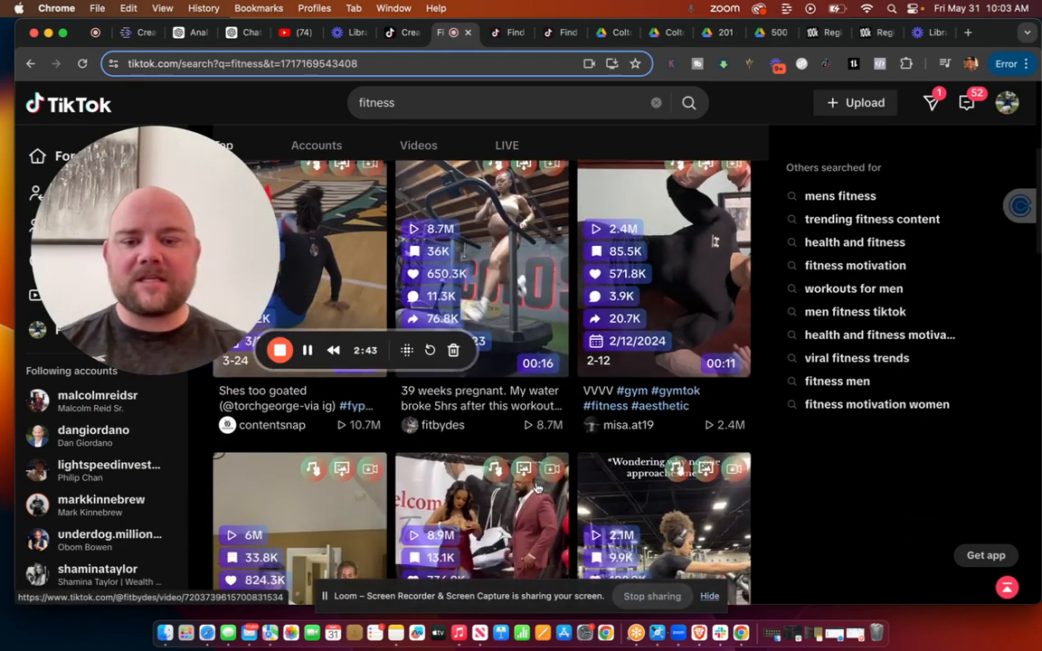
scroll(down, 3)
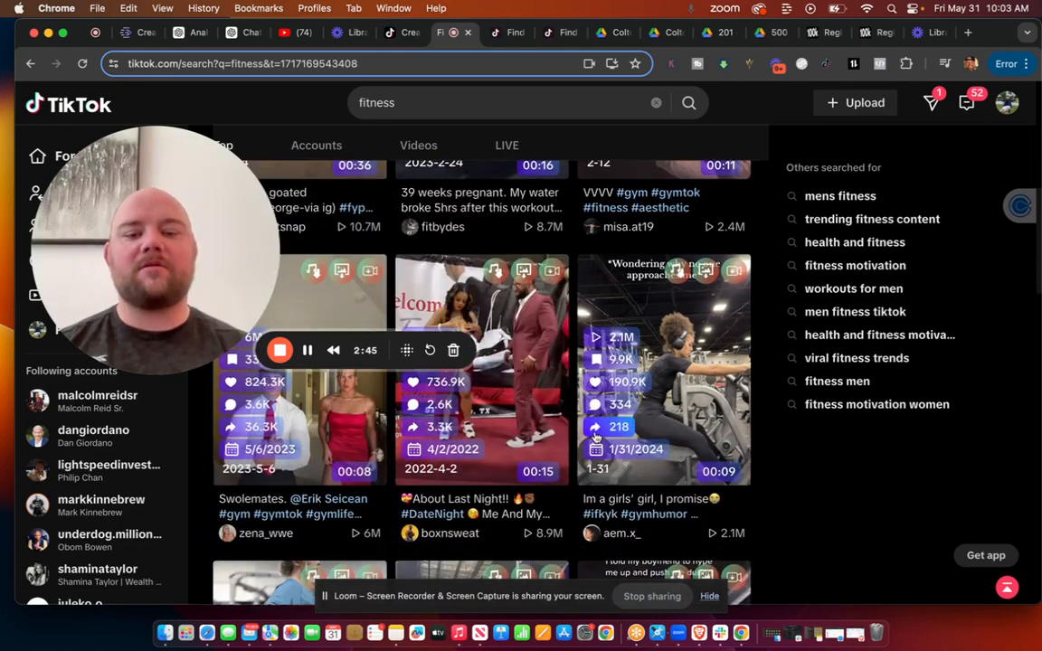
scroll(down, 3)
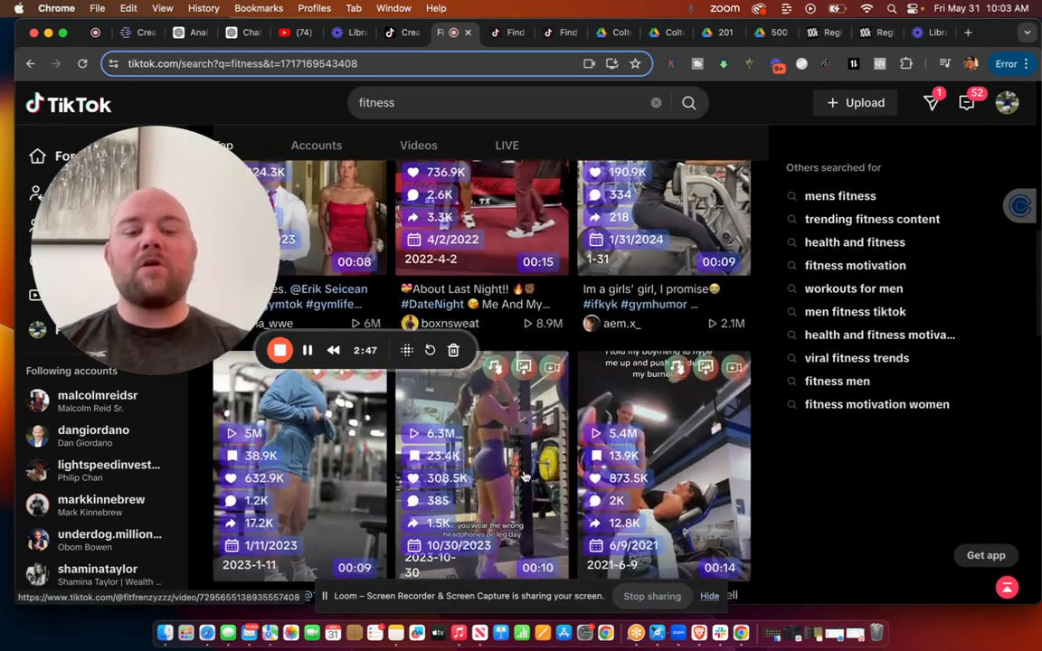
scroll(down, 3)
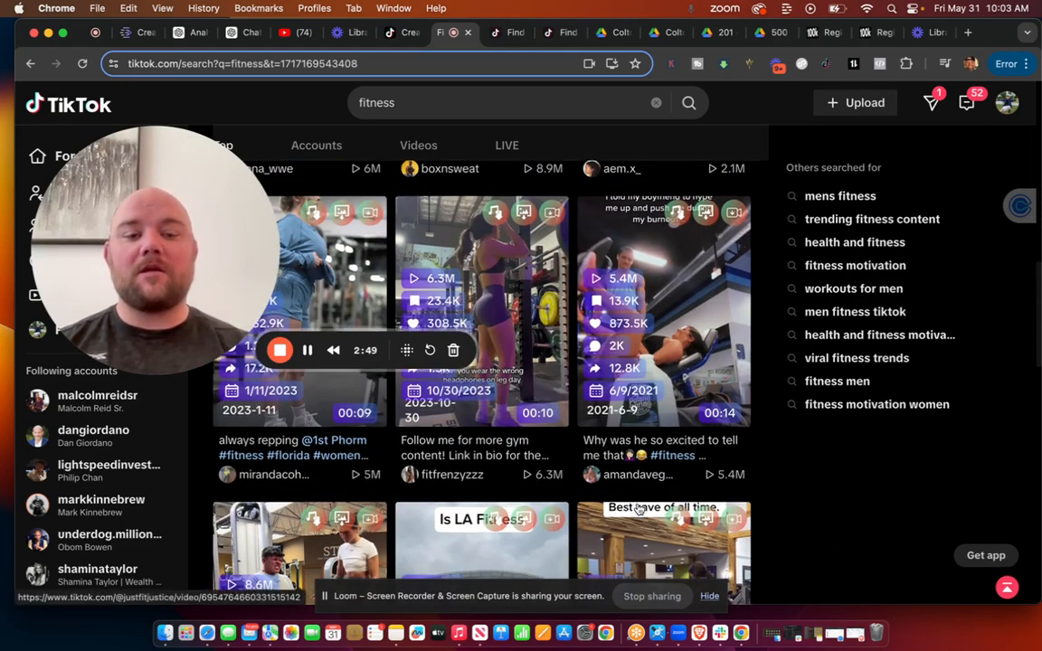
scroll(down, 3)
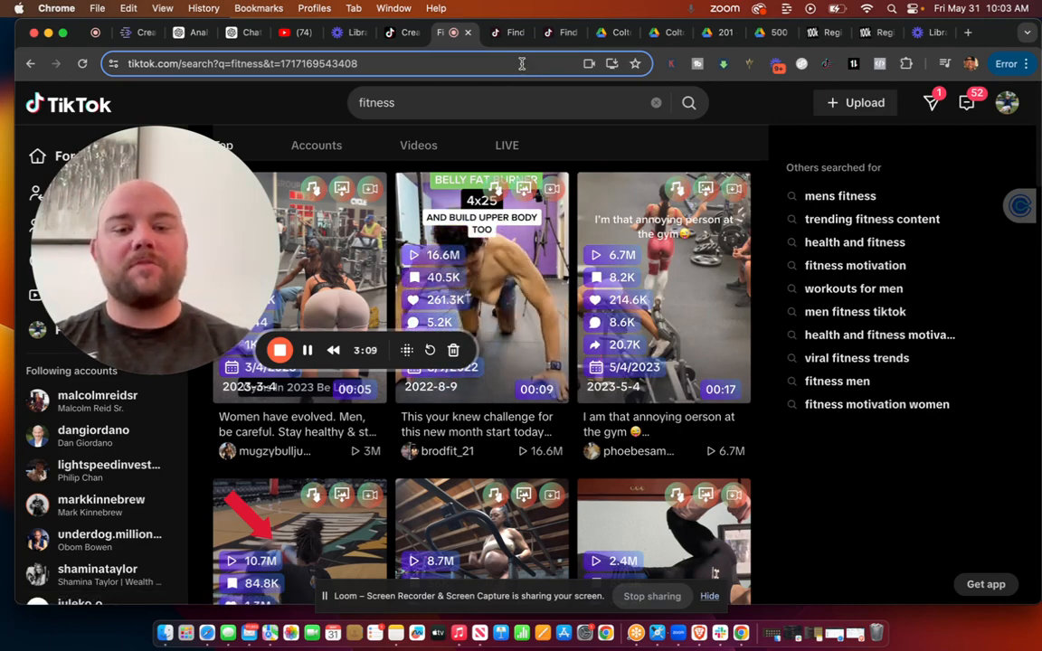
Search for 'luxury lifestyle' and scroll the yacht, mansion and spa results.
text(luxury lifestyle)
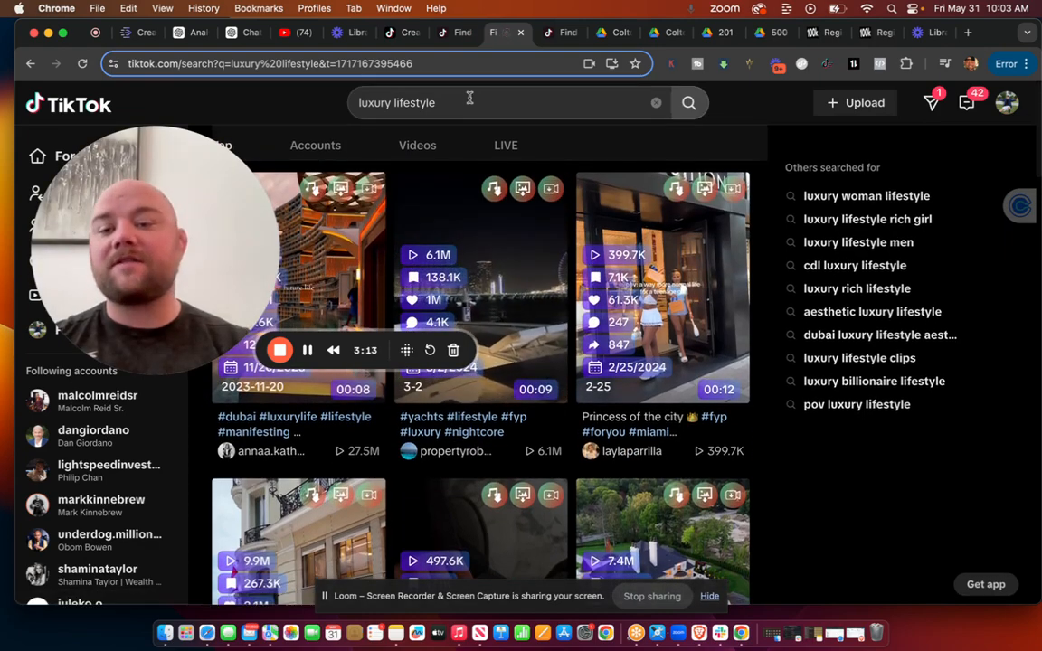
scroll(down, 3)
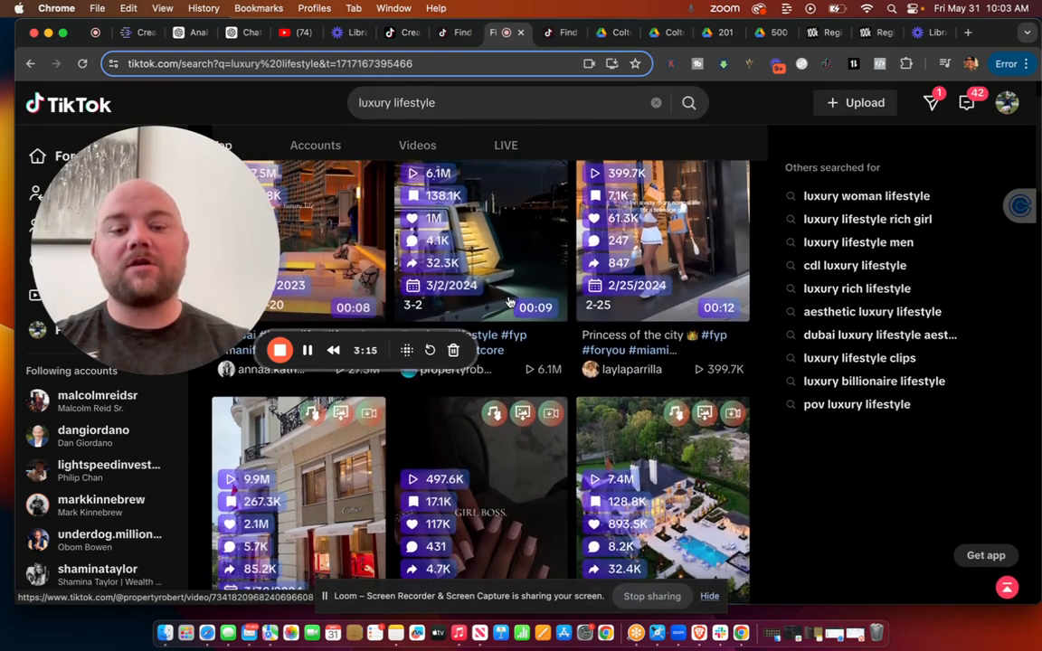
scroll(down, 3)
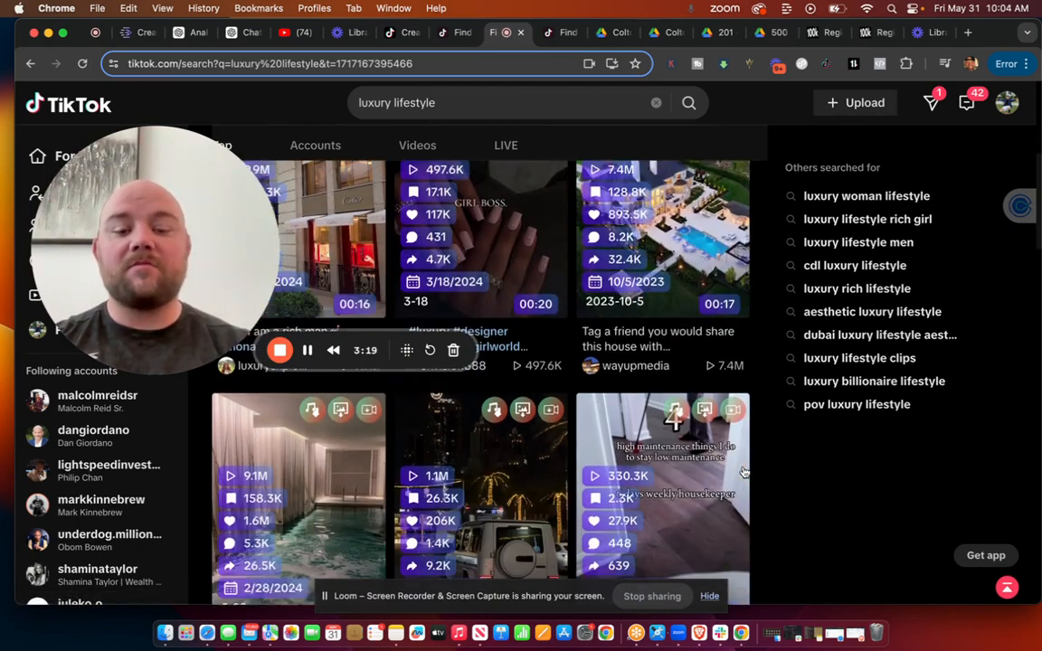
scroll(down, 3)
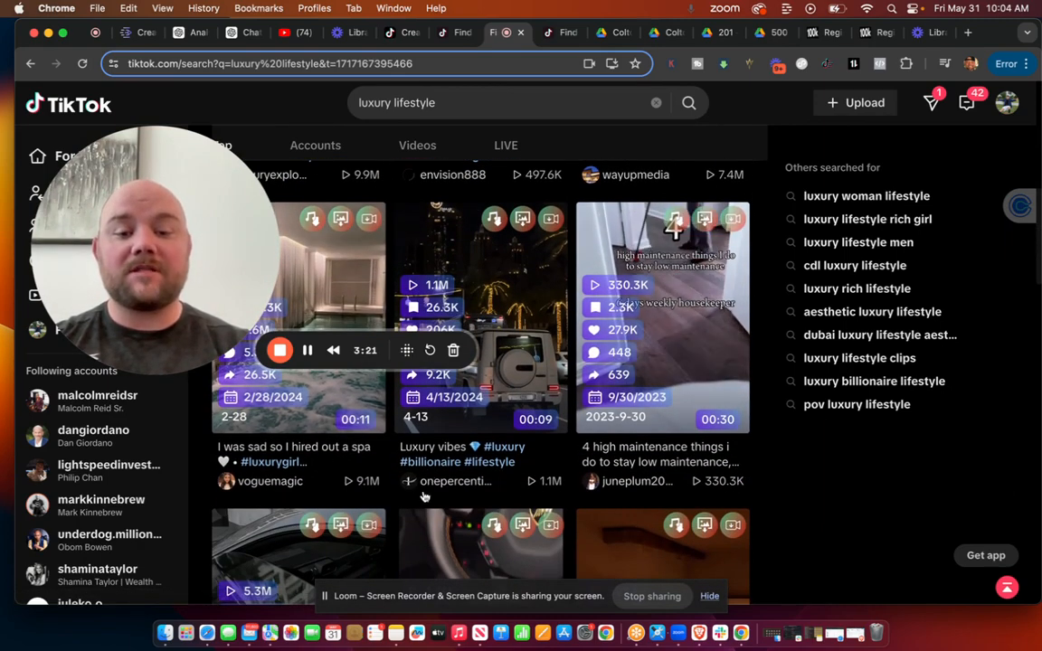
scroll(down, 3)
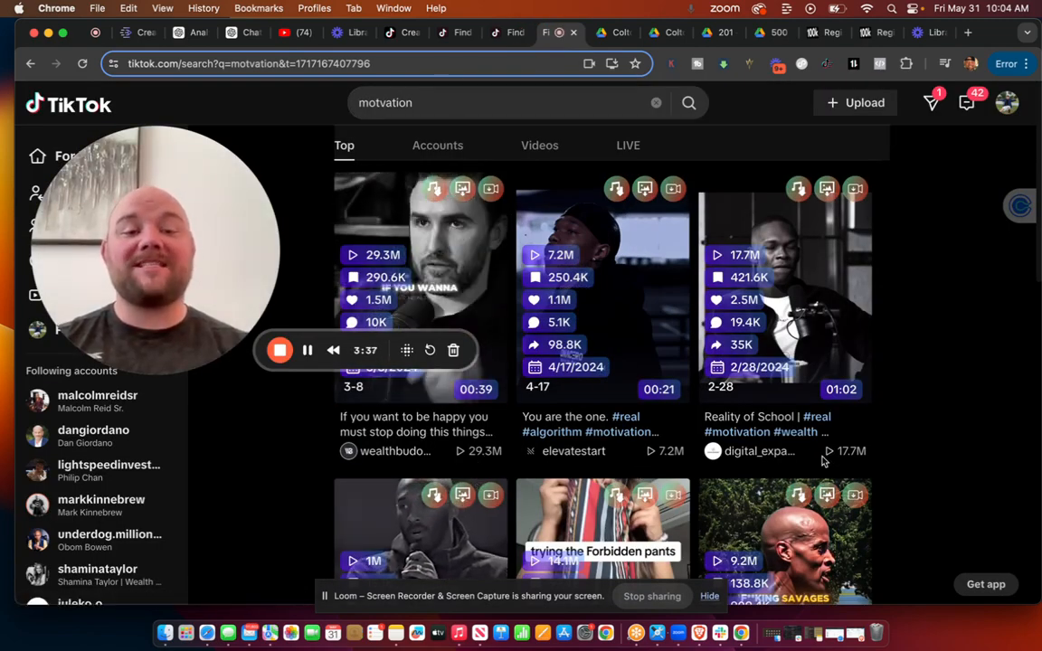
Scroll the motivation Top results, led by 29.3M, 7.2M and 17.7M view videos.
scroll(down, 3)
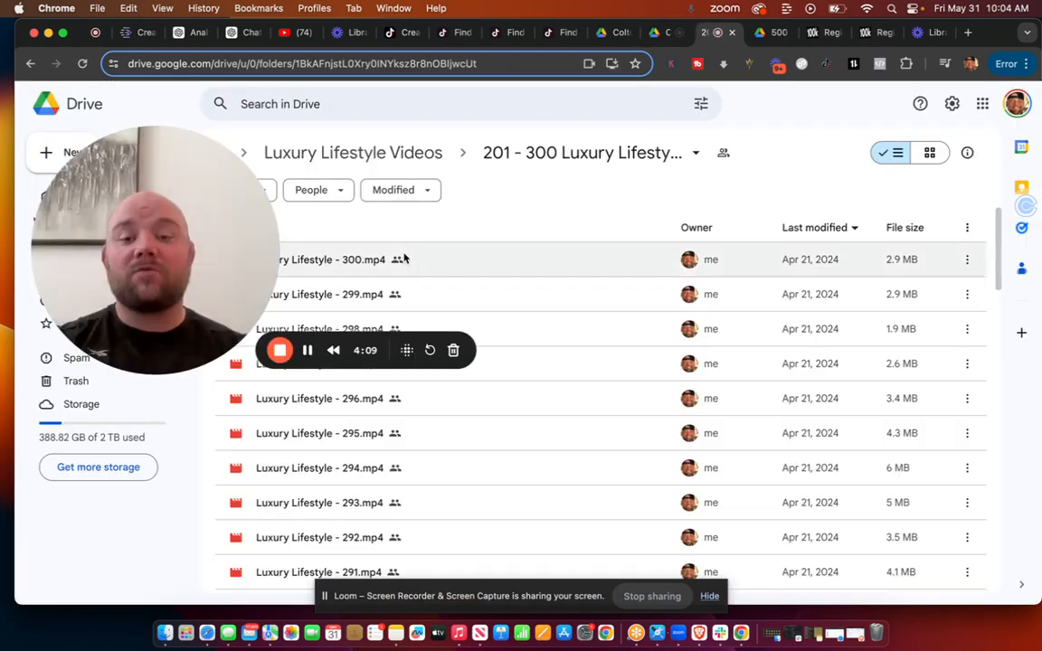
Open the 500 Motivation Videos folder, preview 'If You're Building a Business', and pause it.
double_click(319, 294)
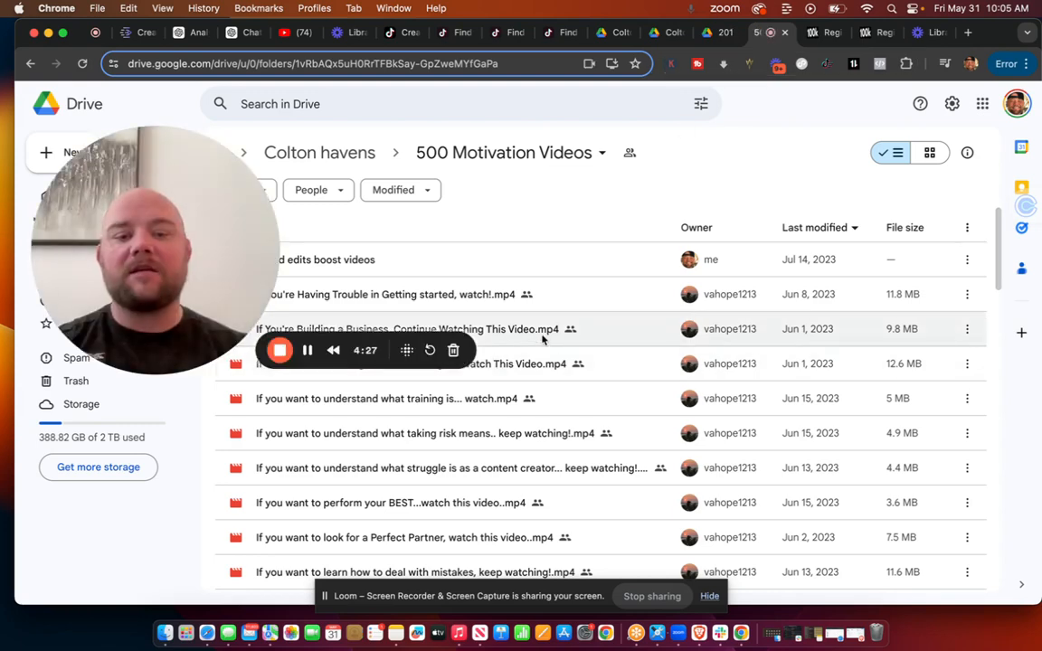
double_click(408, 329)
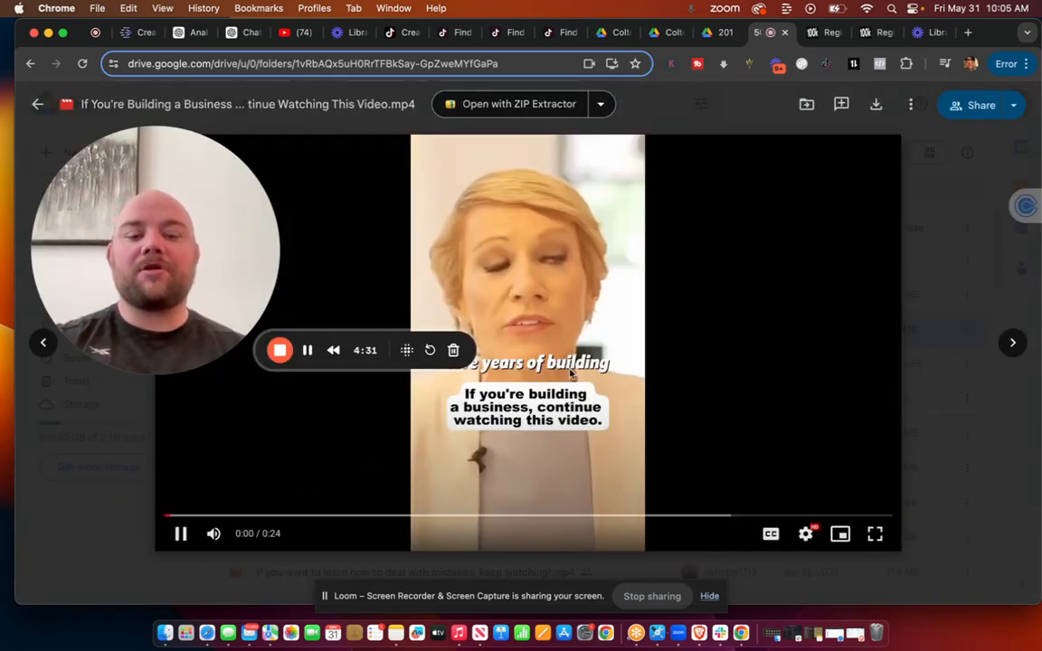
click(180, 533)
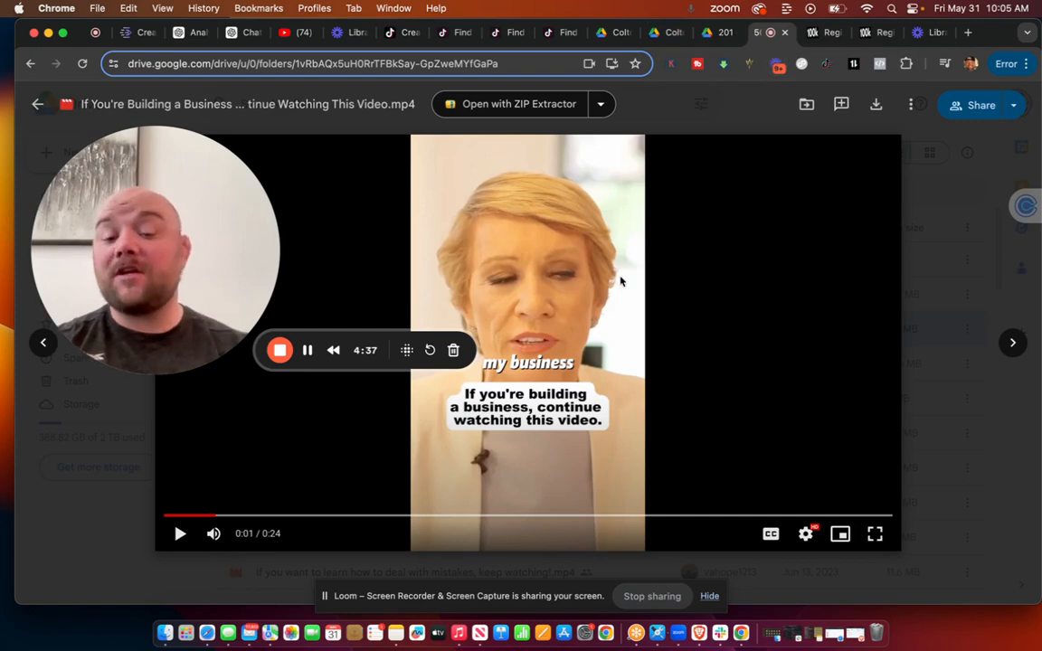
mouse_move(393, 436)
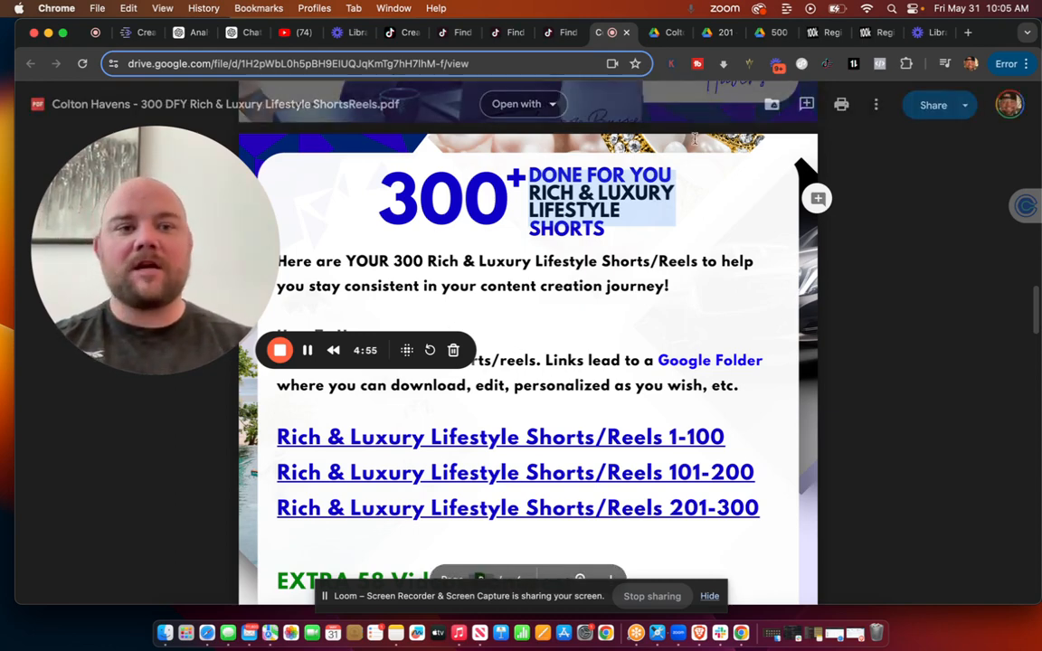
Scroll the motivational and Rich & Luxury Lifestyle shorts PDFs, then return to TikTok fitness results.
scroll(down, 3)
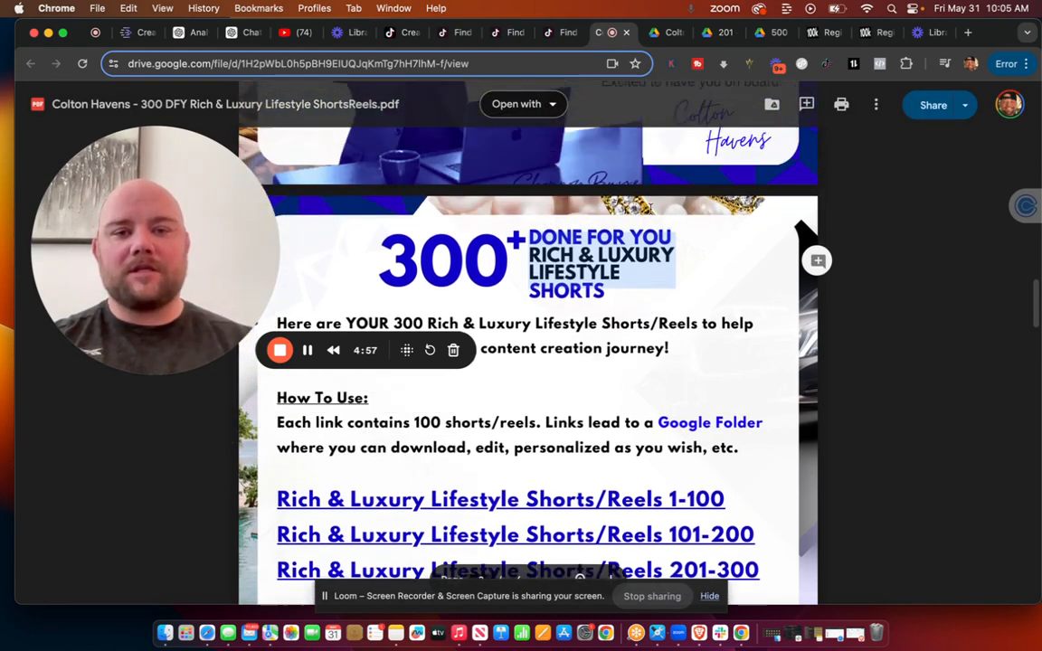
scroll(down, 3)
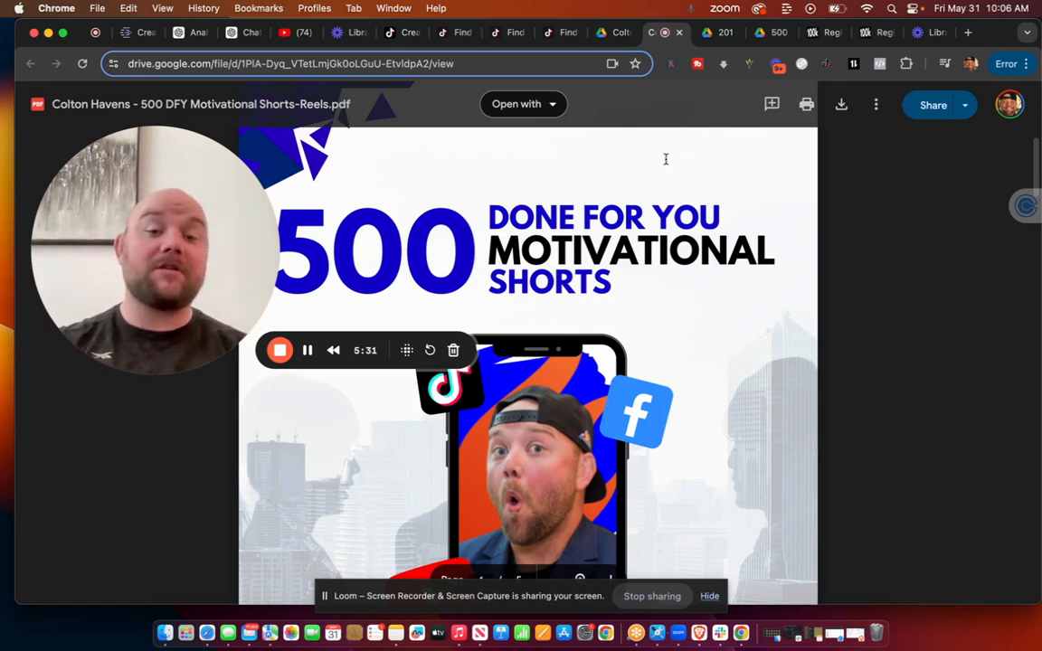
click(667, 32)
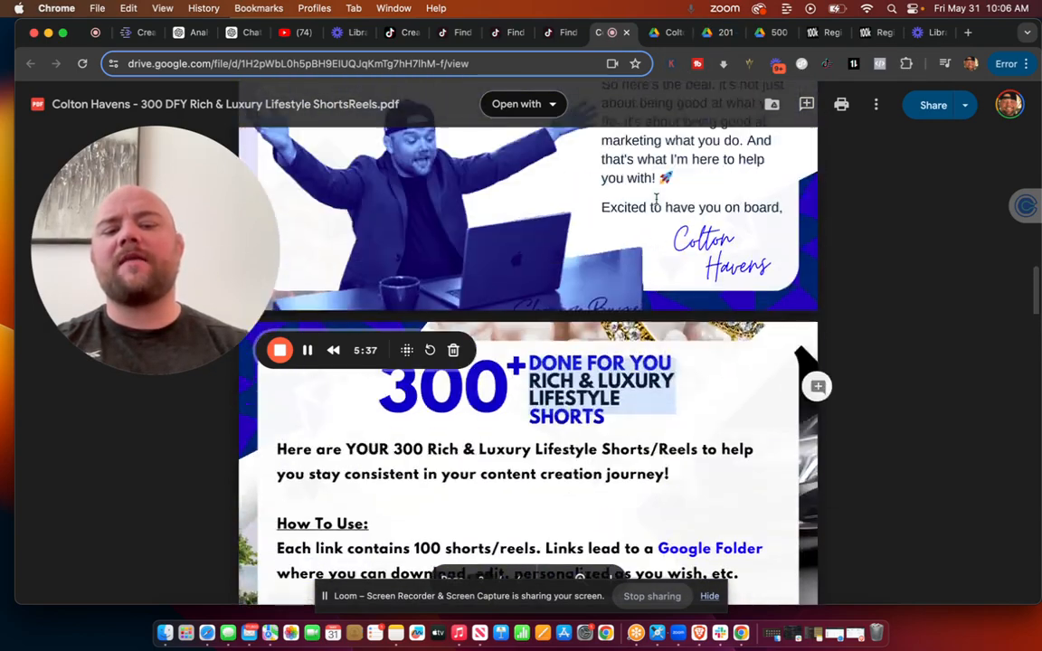
scroll(down, 3)
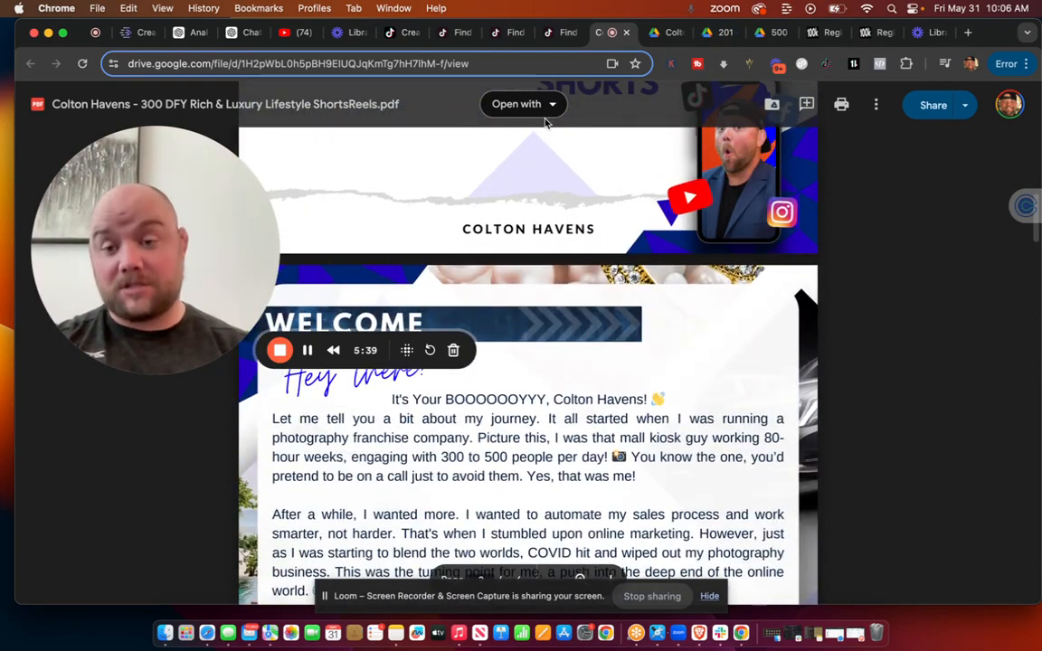
click(389, 33)
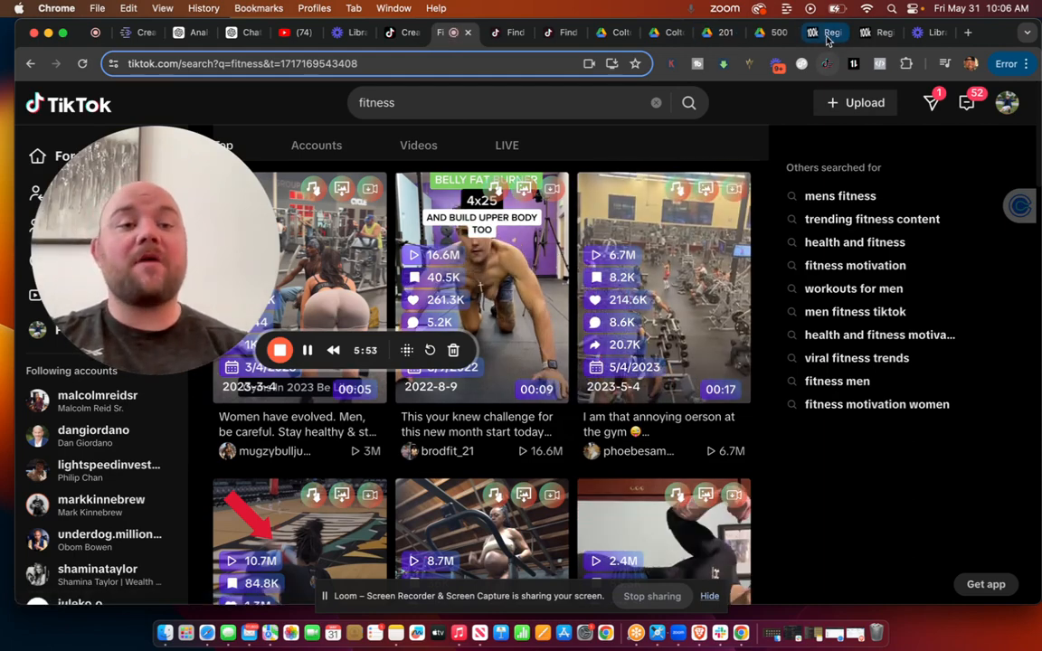
Open the masterclass sales page and scroll to the $4.99 Register Now offer.
click(823, 32)
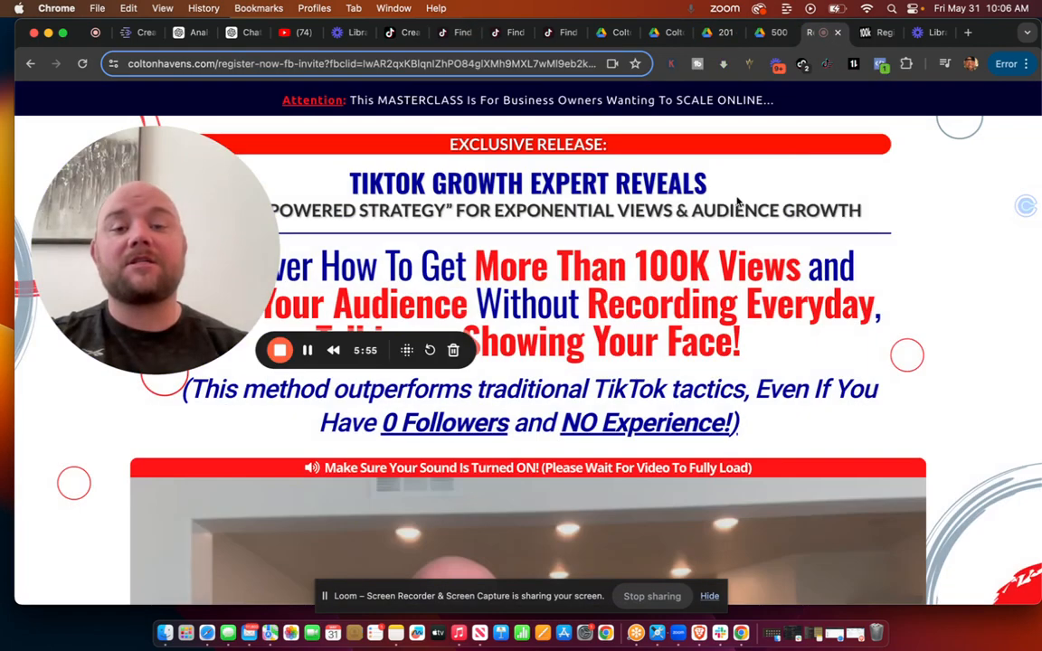
scroll(down, 3)
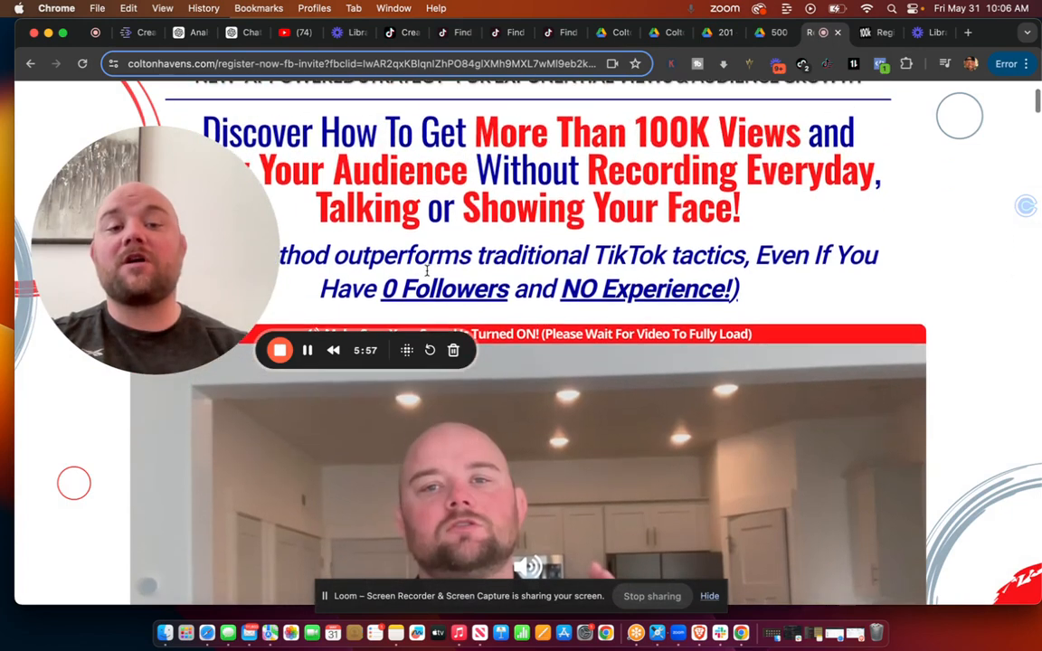
scroll(down, 3)
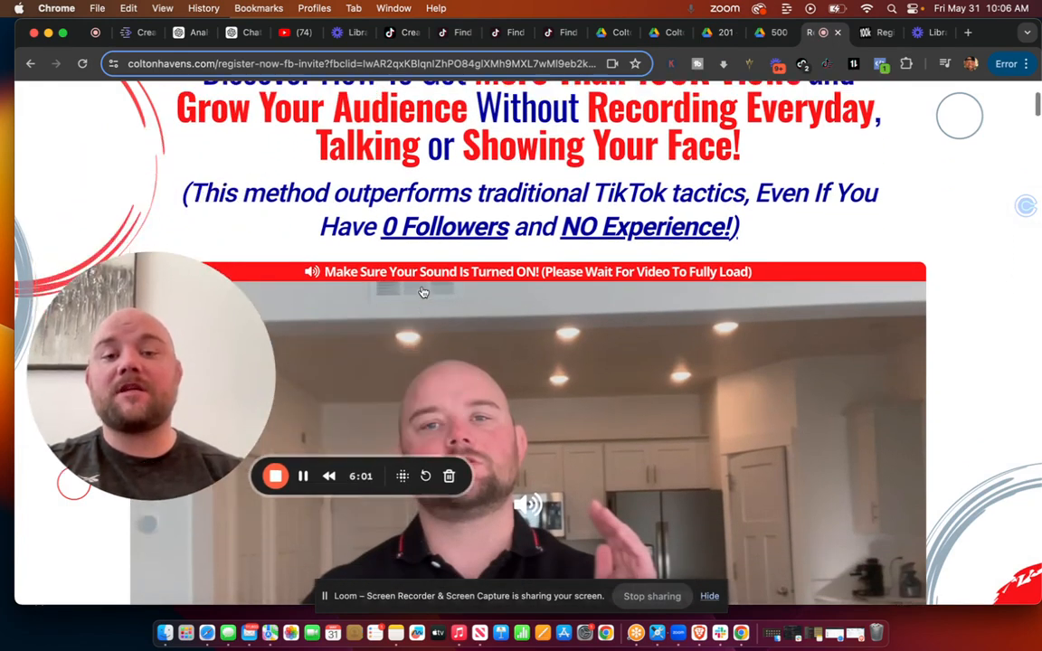
scroll(up, 3)
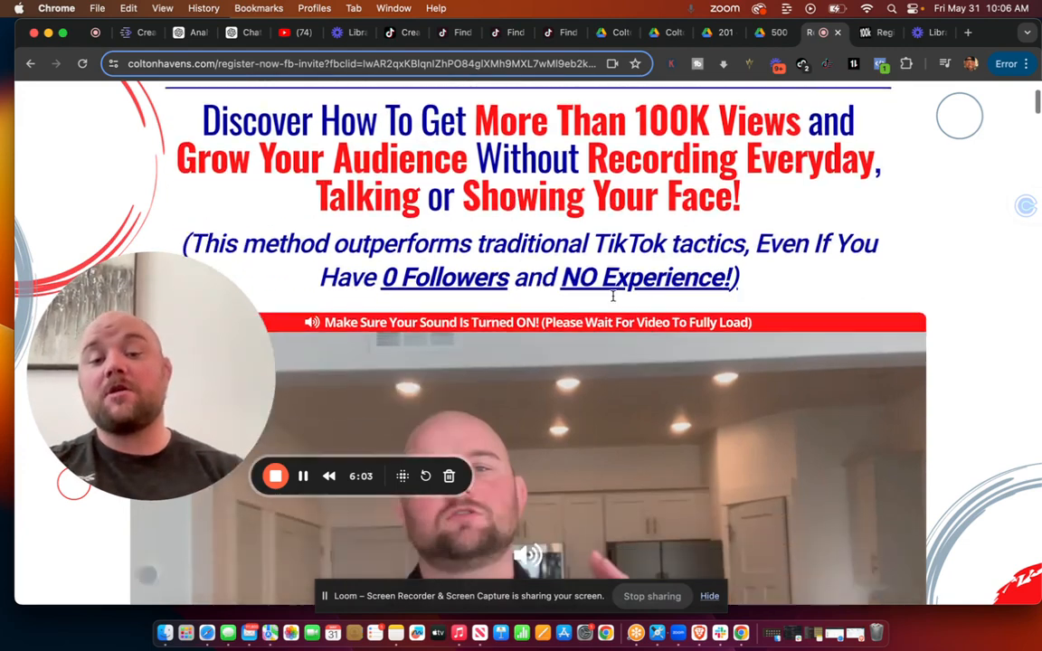
scroll(down, 3)
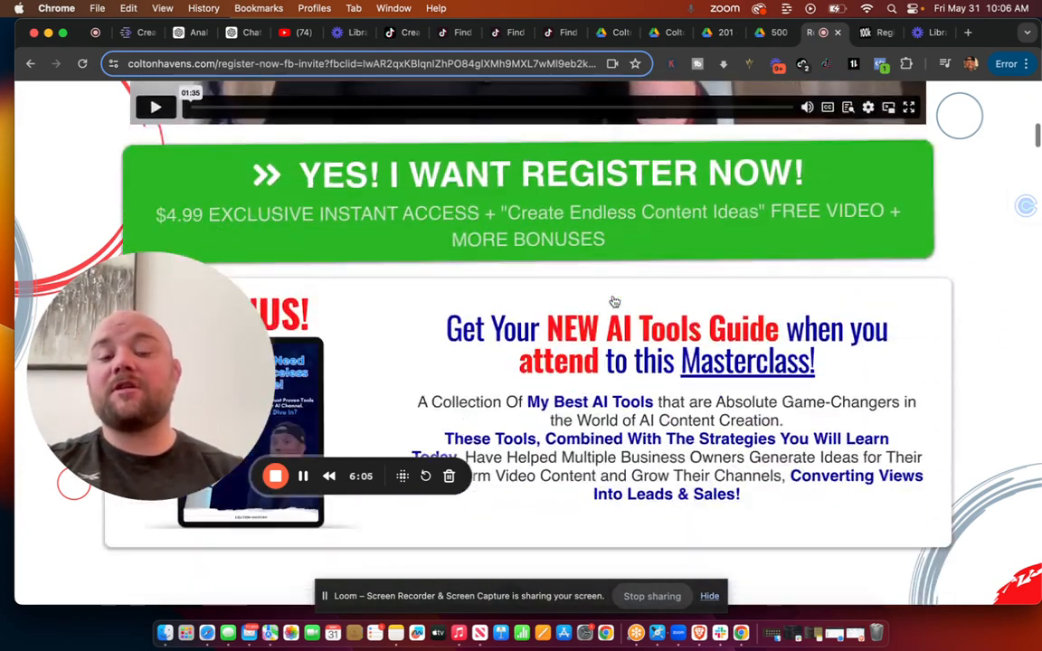
scroll(down, 3)
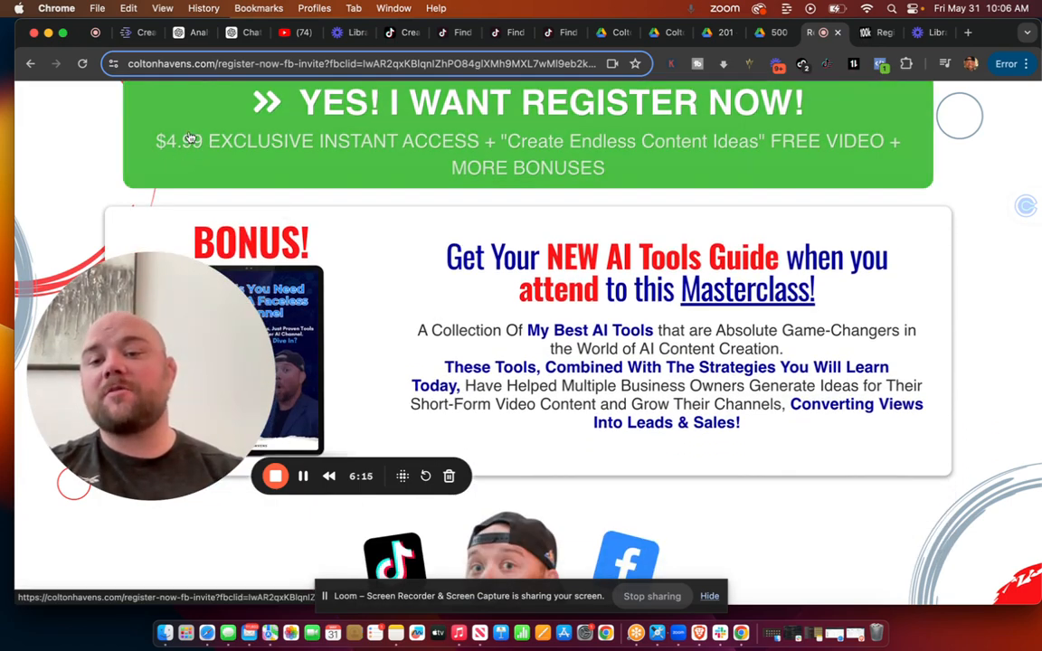
scroll(down, 3)
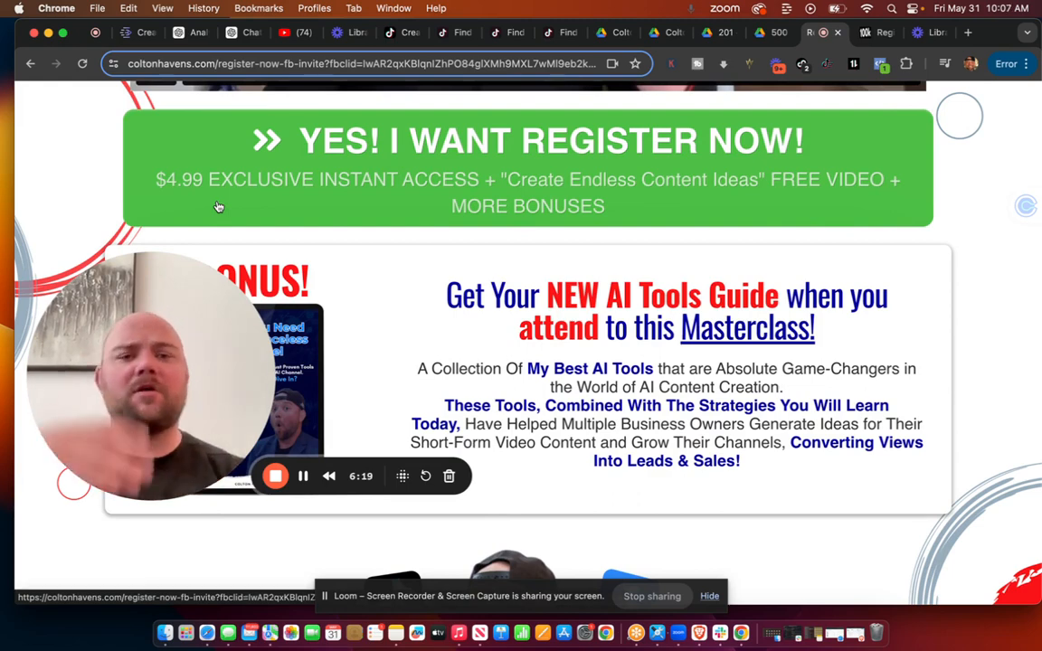
scroll(down, 3)
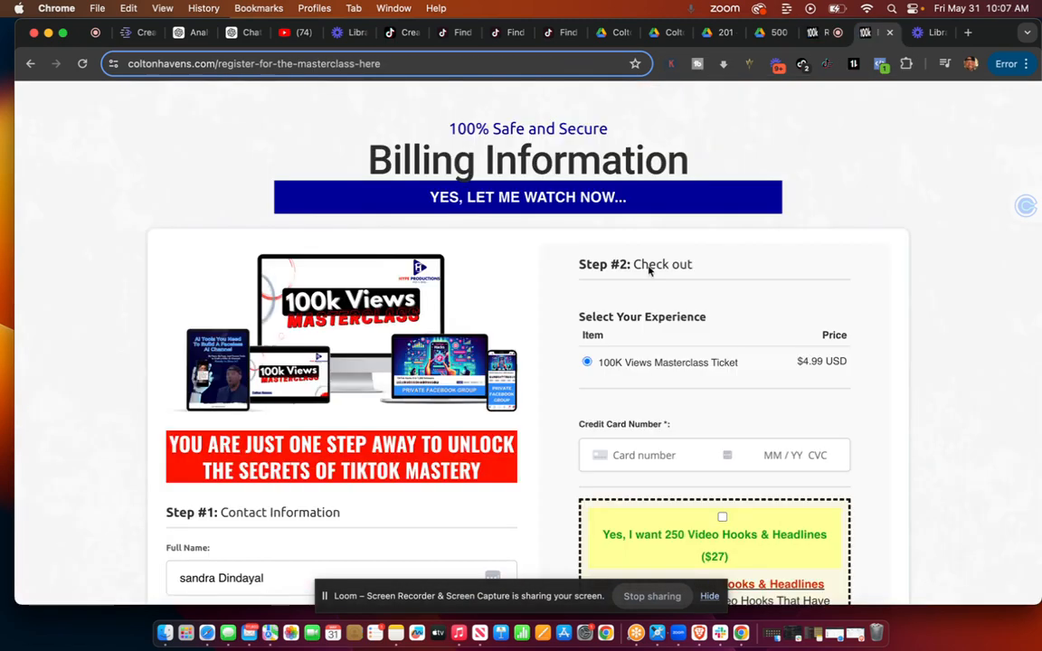
Review the checkout form and the $27 hooks and $47 luxury shorts add-on offers.
scroll(down, 3)
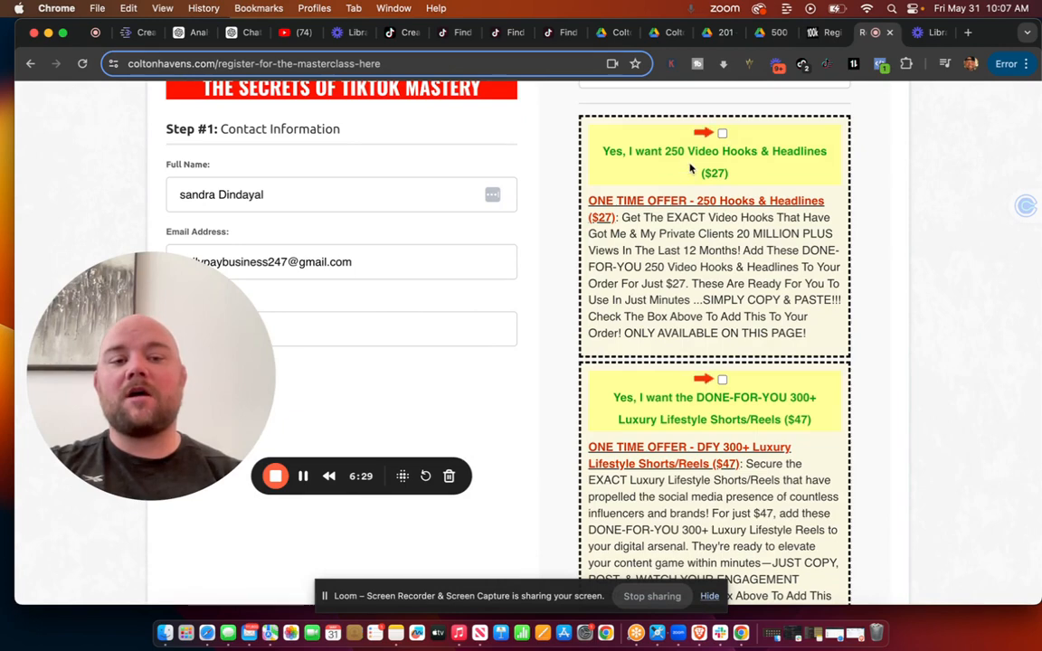
scroll(down, 3)
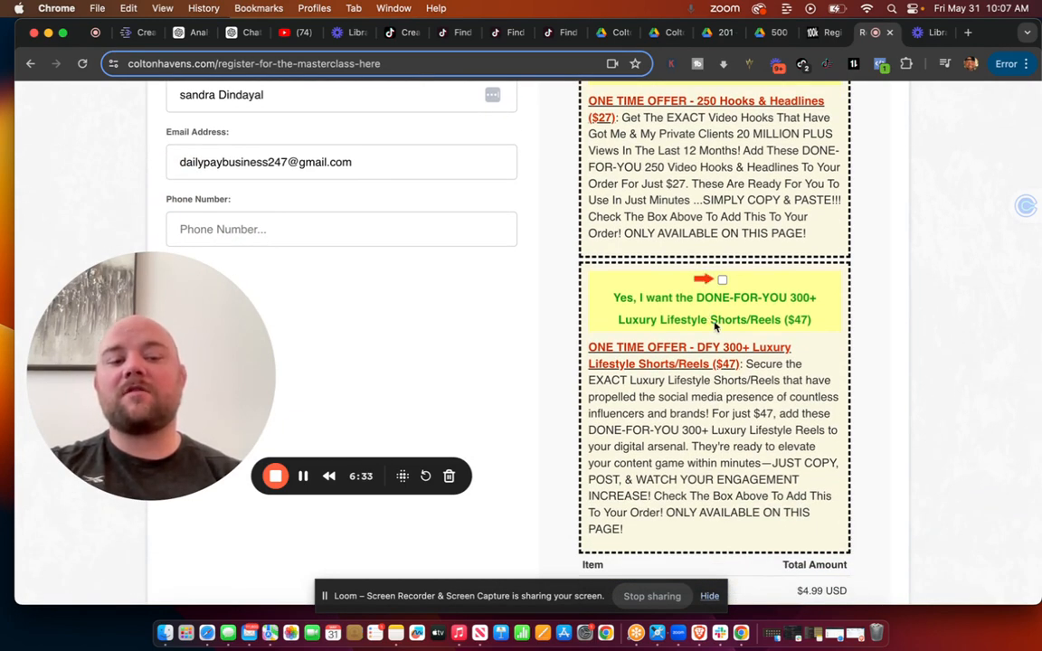
scroll(down, 3)
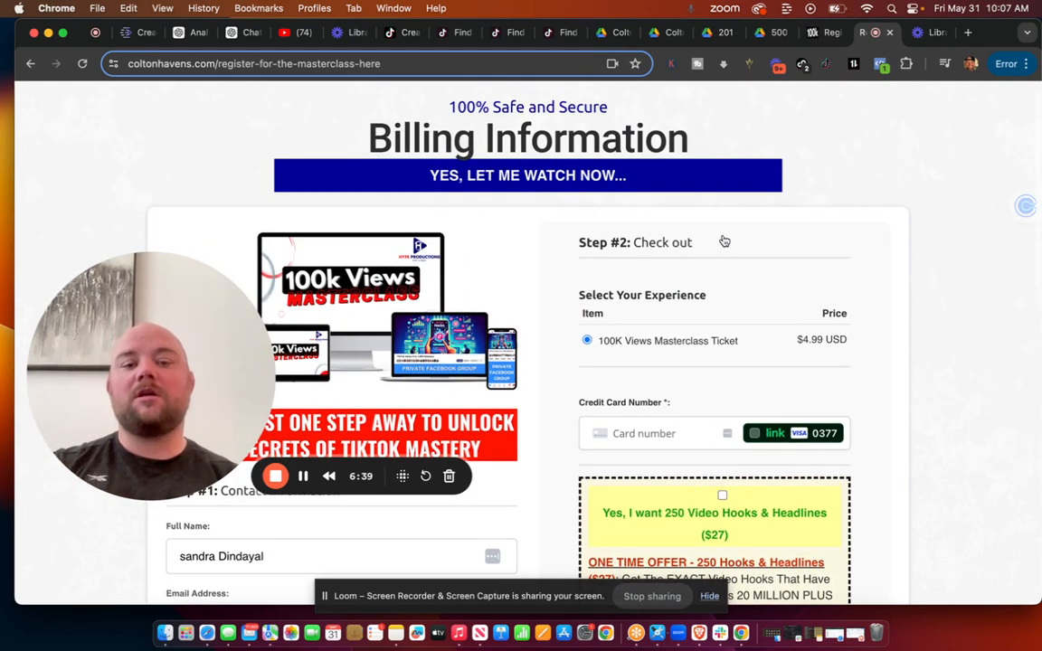
scroll(down, 3)
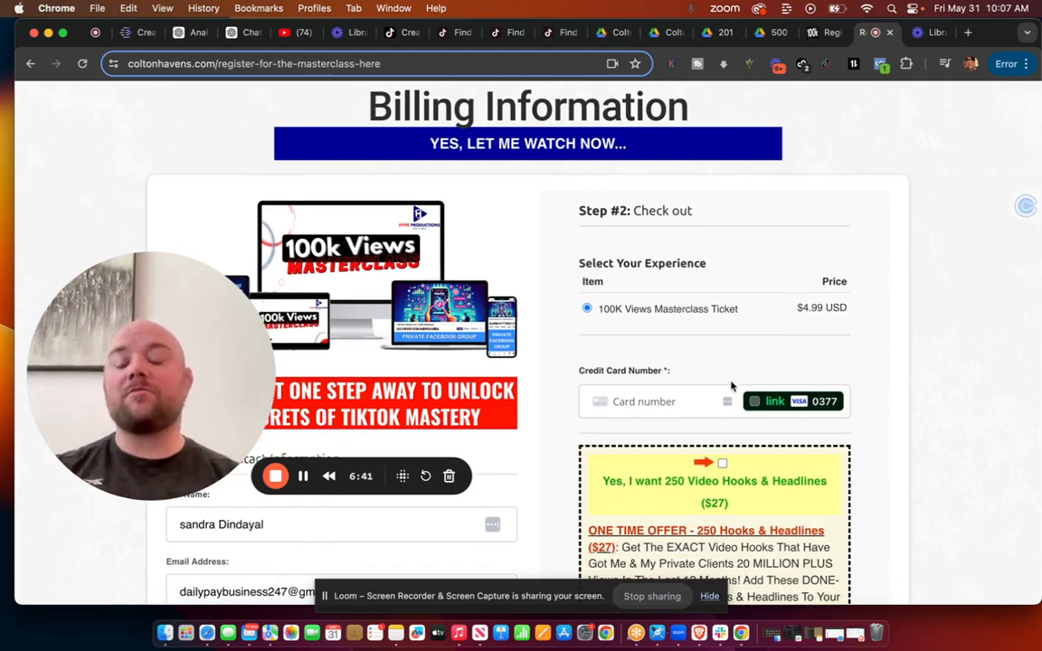
mouse_move(737, 425)
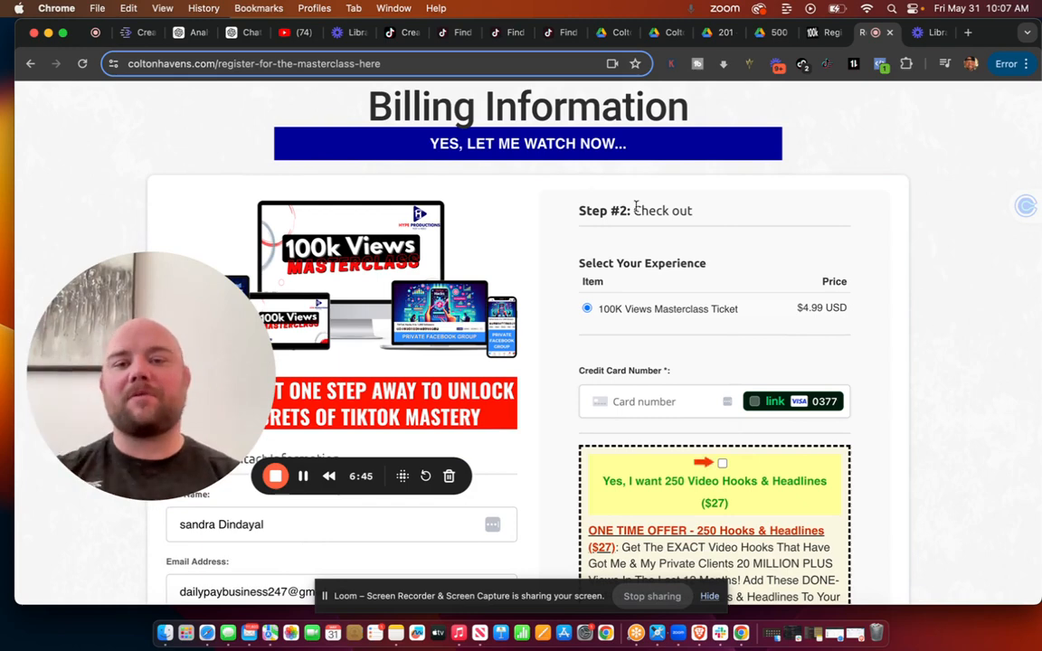
click(401, 33)
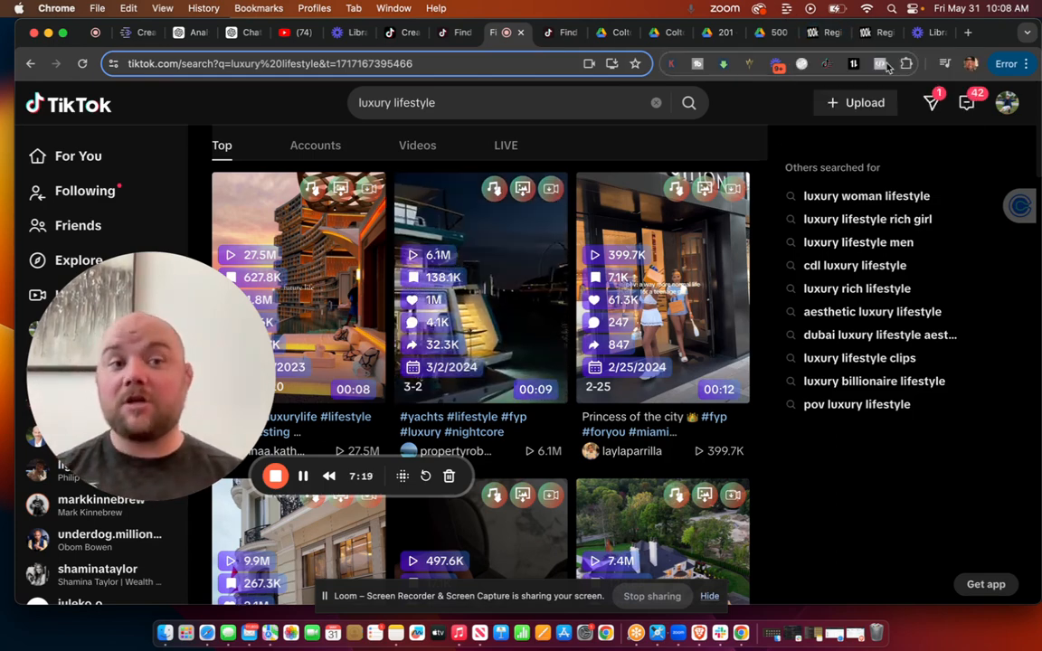
Enter coaching.yescolton.com in a new tab, then bring the Loom library forward.
click(969, 33)
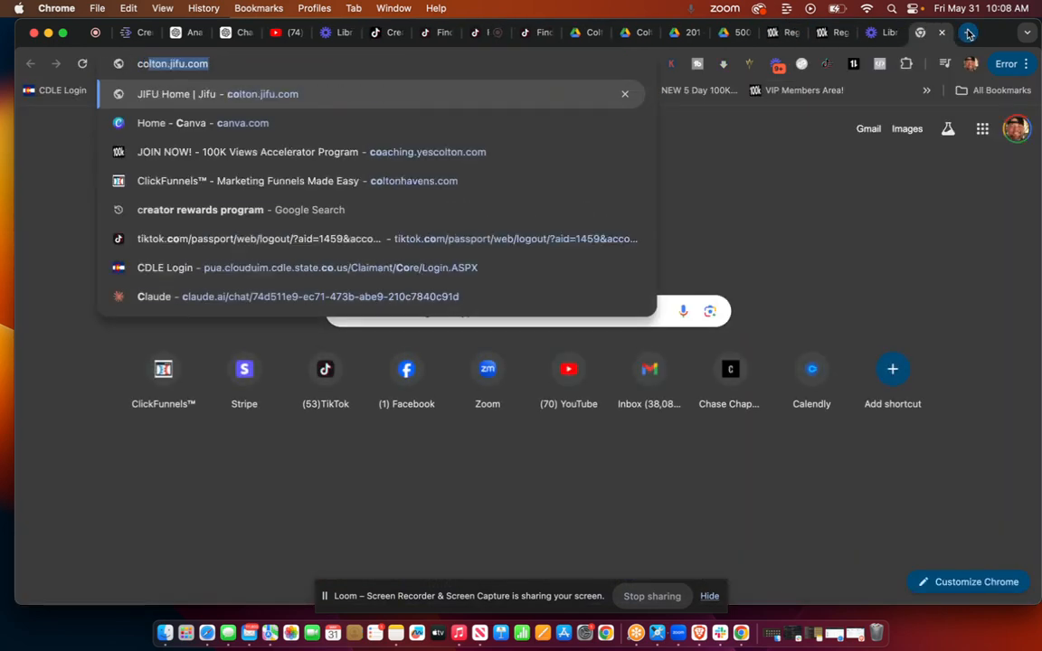
text(coaching.yescolton.com)
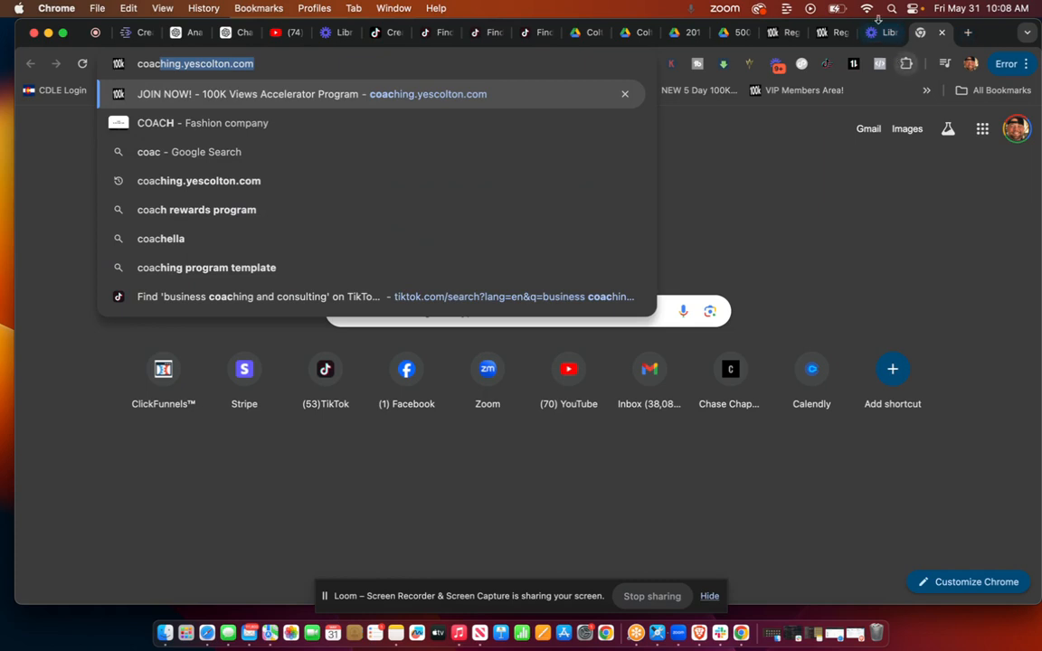
click(336, 32)
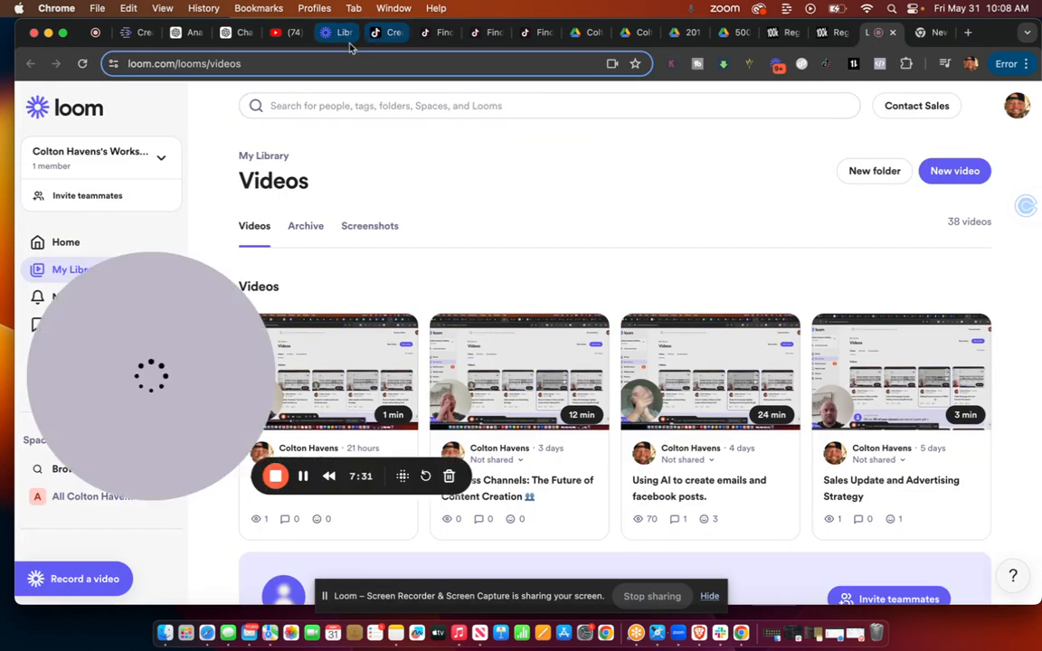